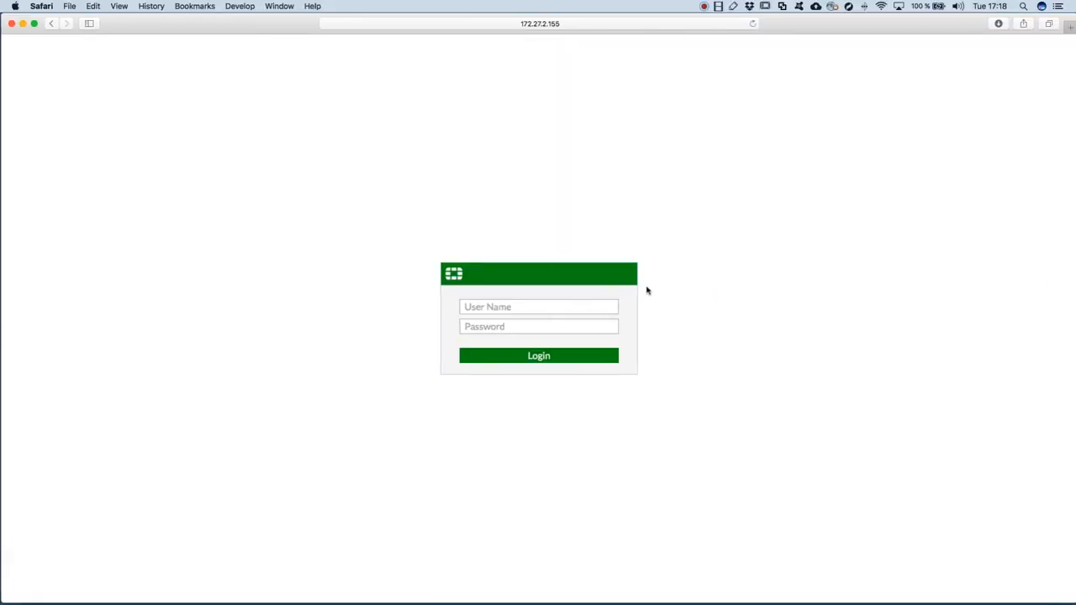
Log in to the FortiGate GUI as admin using Safari's saved credentials.
{"action": "left_click", "coordinate": [538, 306]}
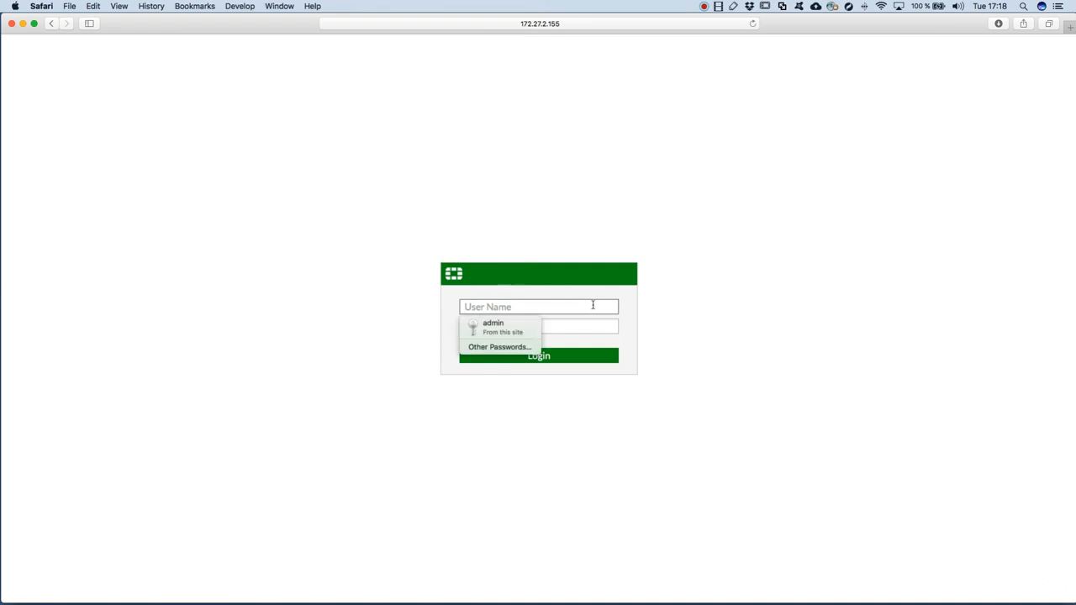
{"action": "left_click", "coordinate": [493, 326]}
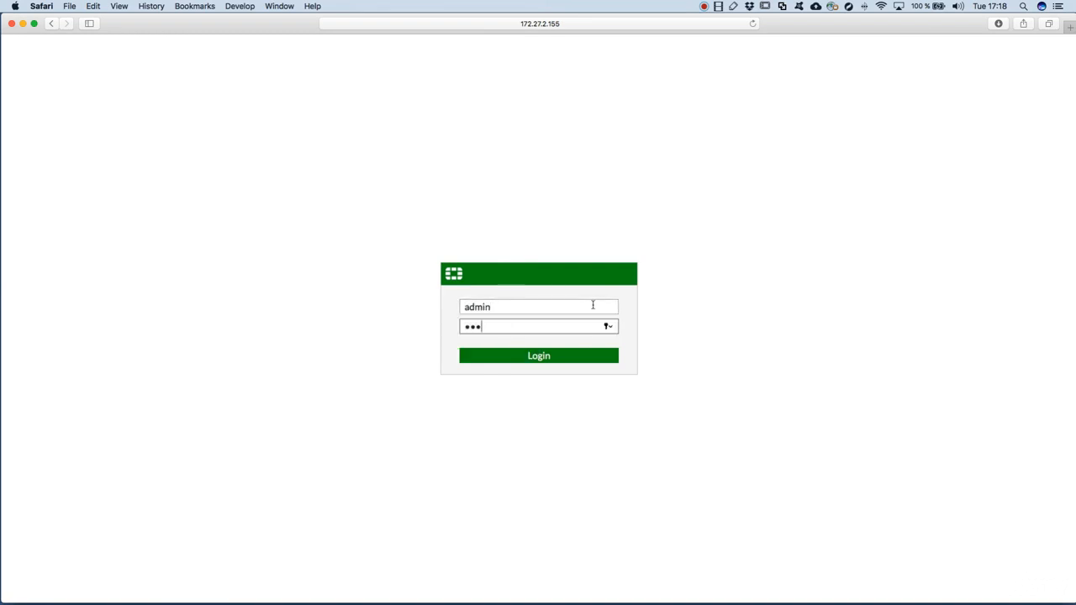
{"action": "left_click", "coordinate": [538, 355]}
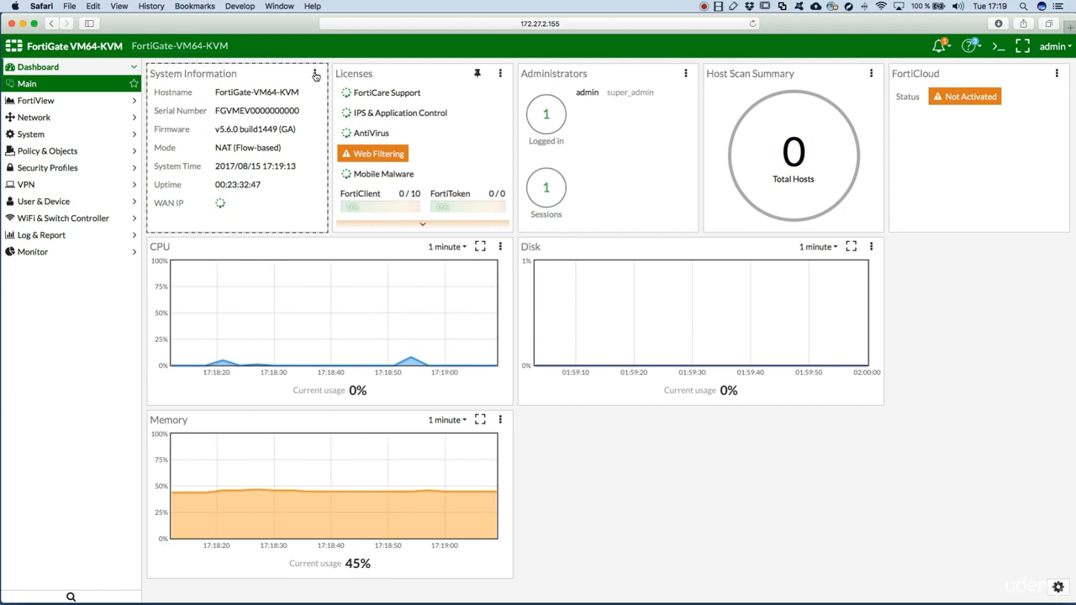
Remove the System Information widget from the dashboard and rearrange the remaining widgets.
{"action": "left_click", "coordinate": [315, 74]}
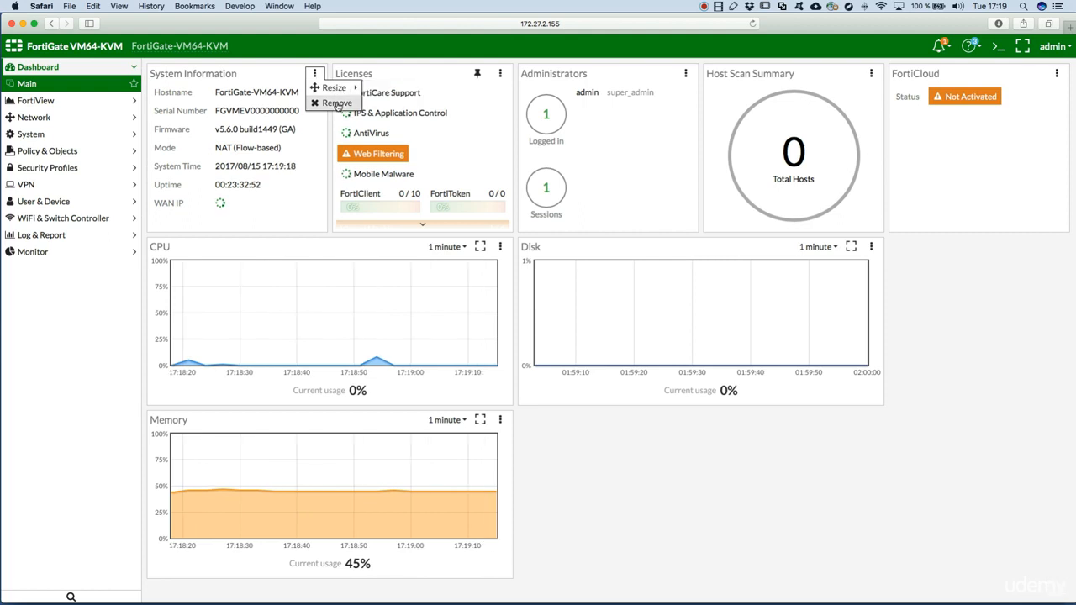
{"action": "left_click", "coordinate": [336, 102]}
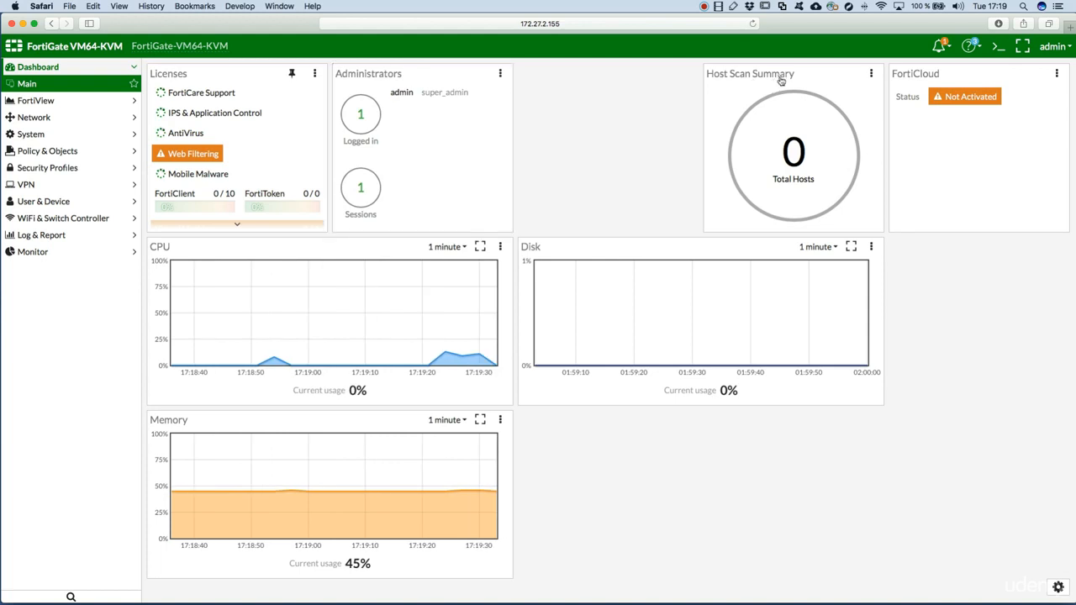
{"action": "left_click", "coordinate": [871, 73]}
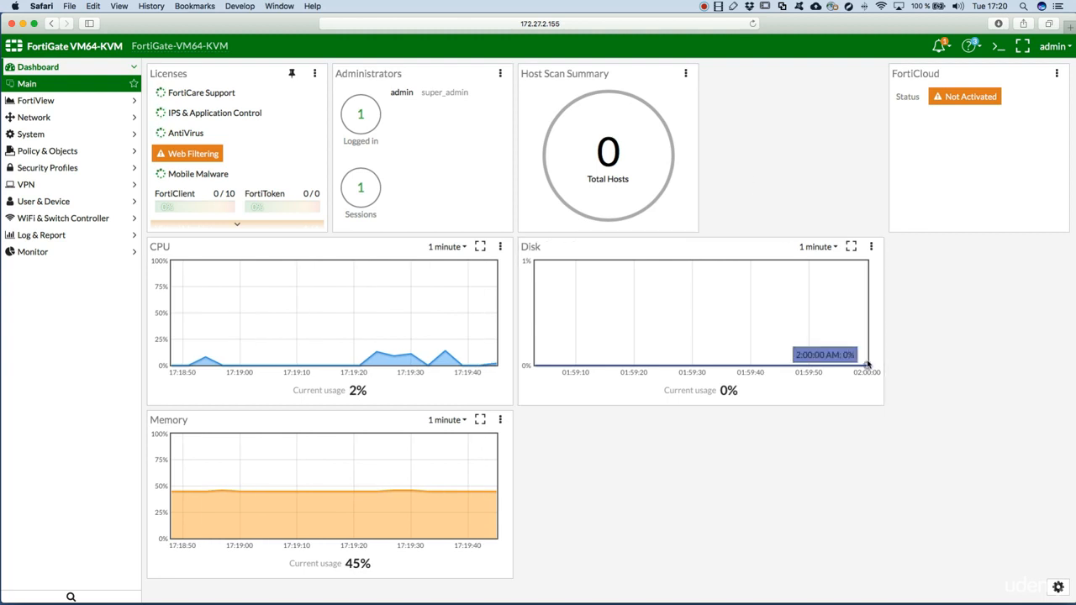
{"action": "mouse_move", "coordinate": [978, 451]}
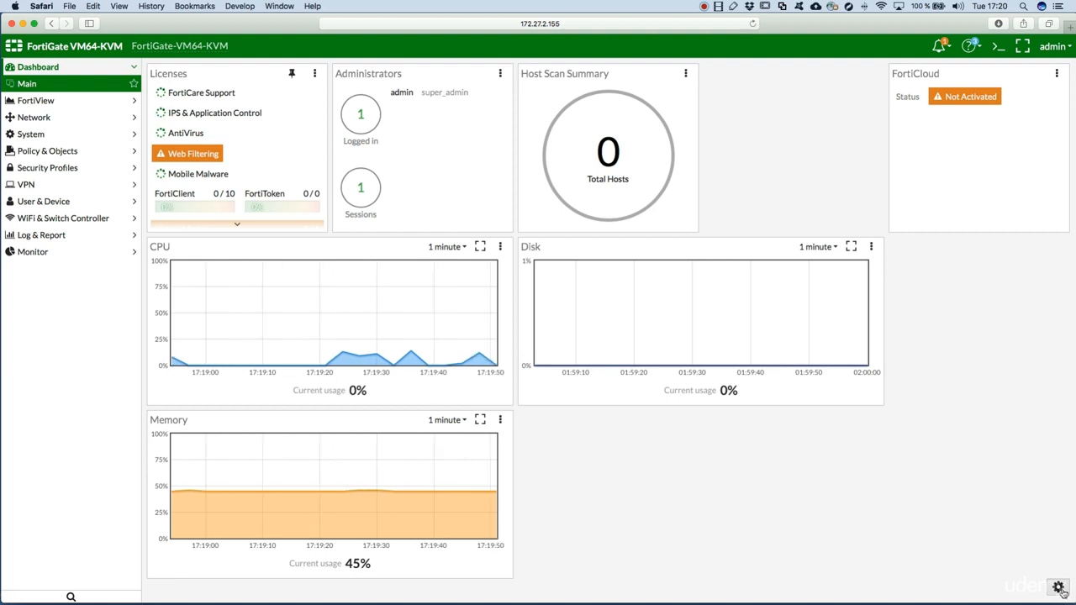
Re-add the System Information widget through the dashboard's Add Widget list.
{"action": "left_click", "coordinate": [1059, 597]}
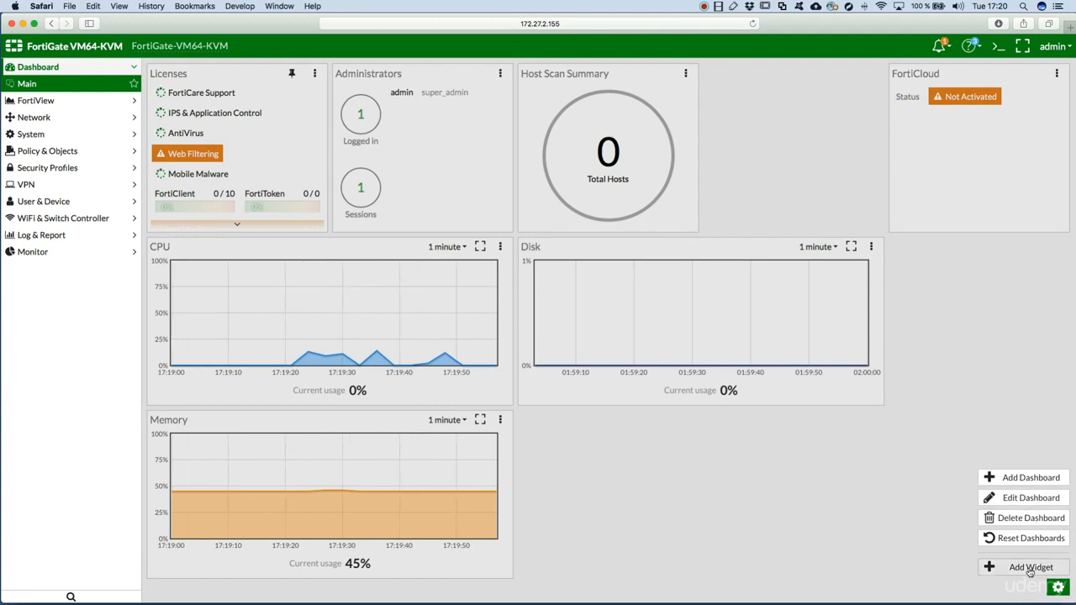
{"action": "left_click", "coordinate": [1031, 566]}
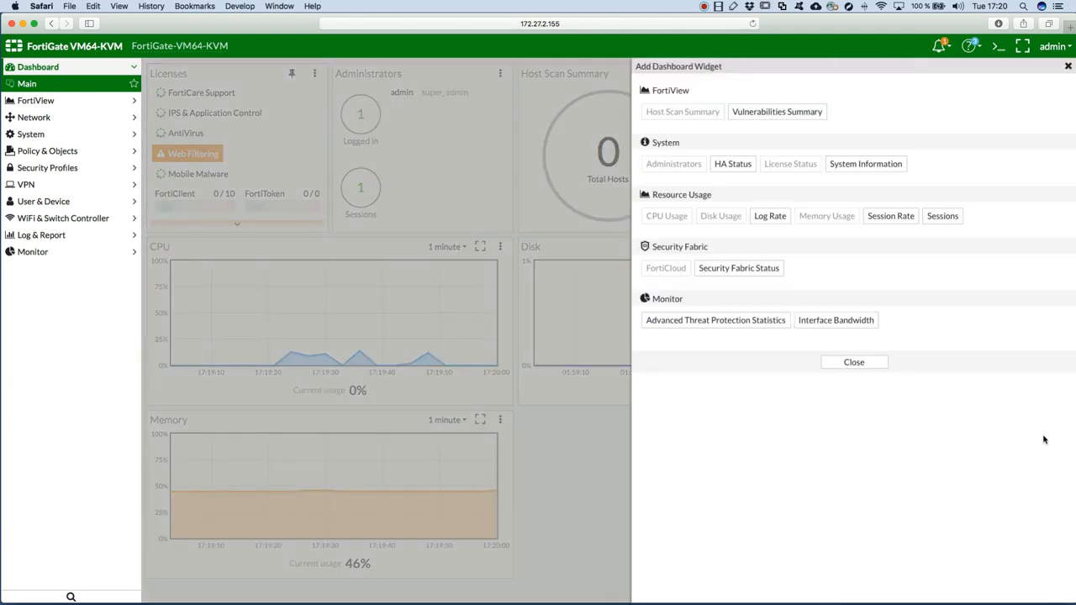
{"action": "mouse_move", "coordinate": [805, 296]}
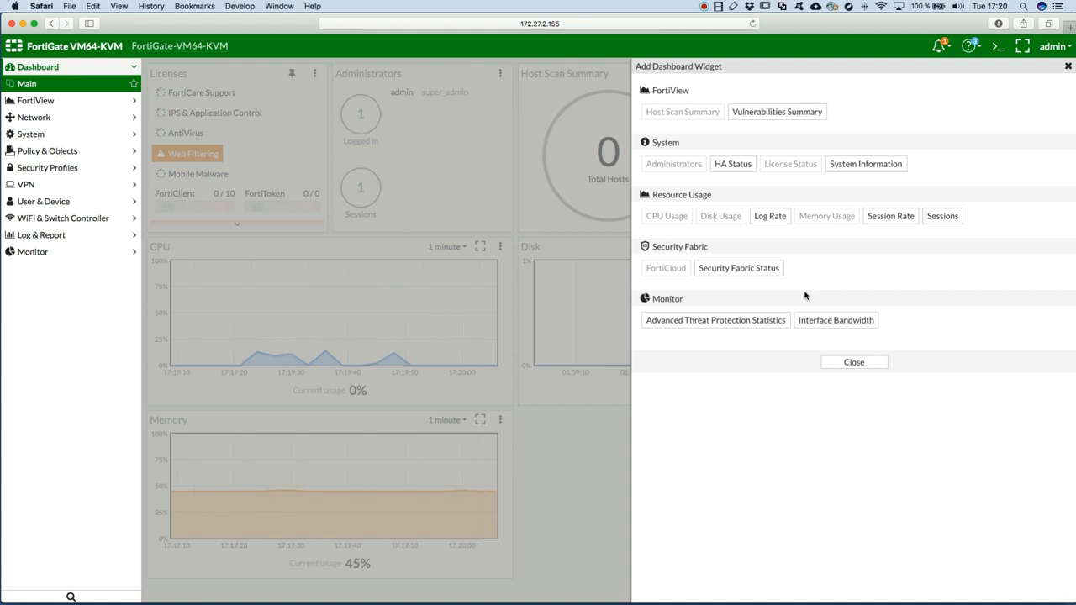
{"action": "mouse_move", "coordinate": [866, 179]}
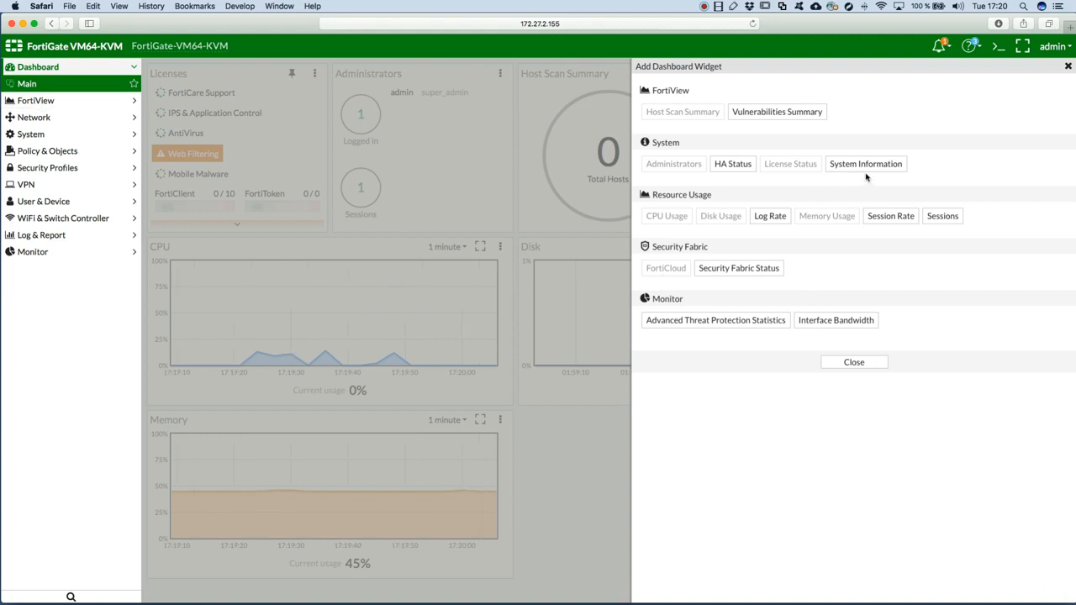
{"action": "left_click", "coordinate": [865, 163]}
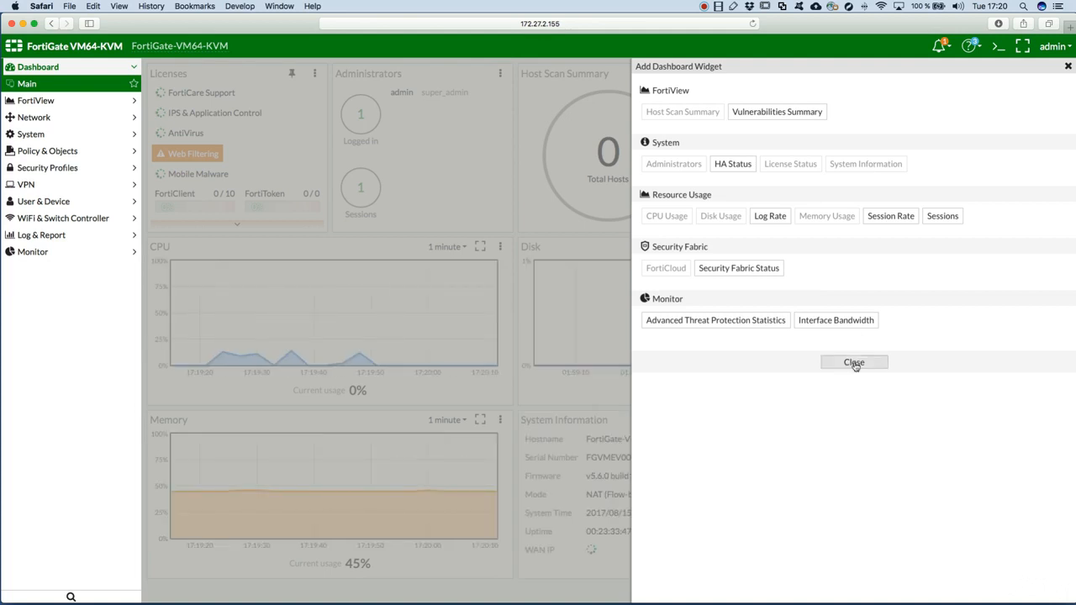
{"action": "left_click", "coordinate": [854, 363]}
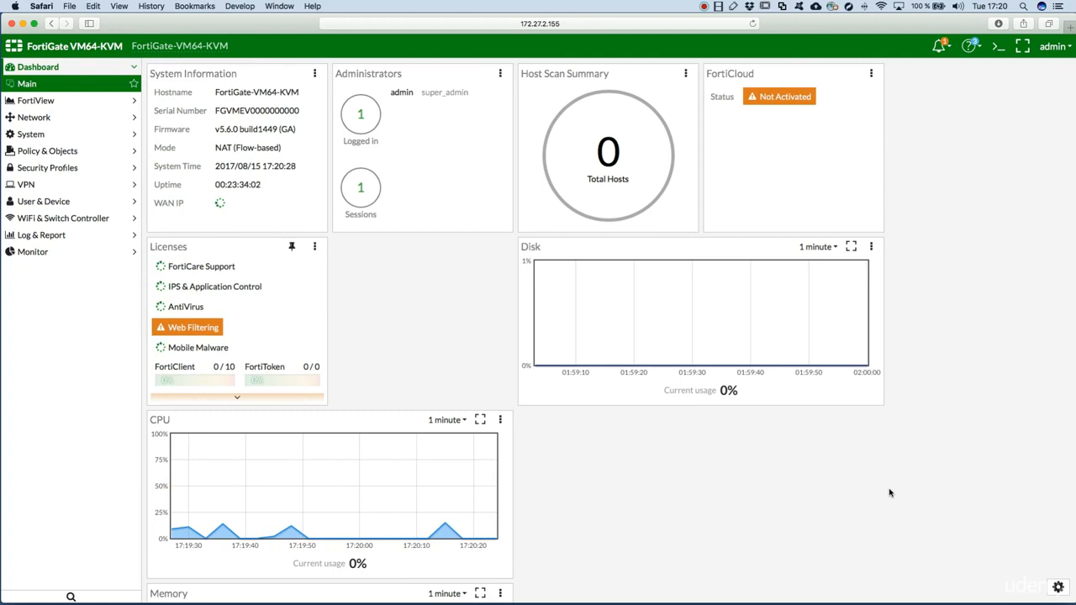
{"action": "left_click", "coordinate": [1059, 588]}
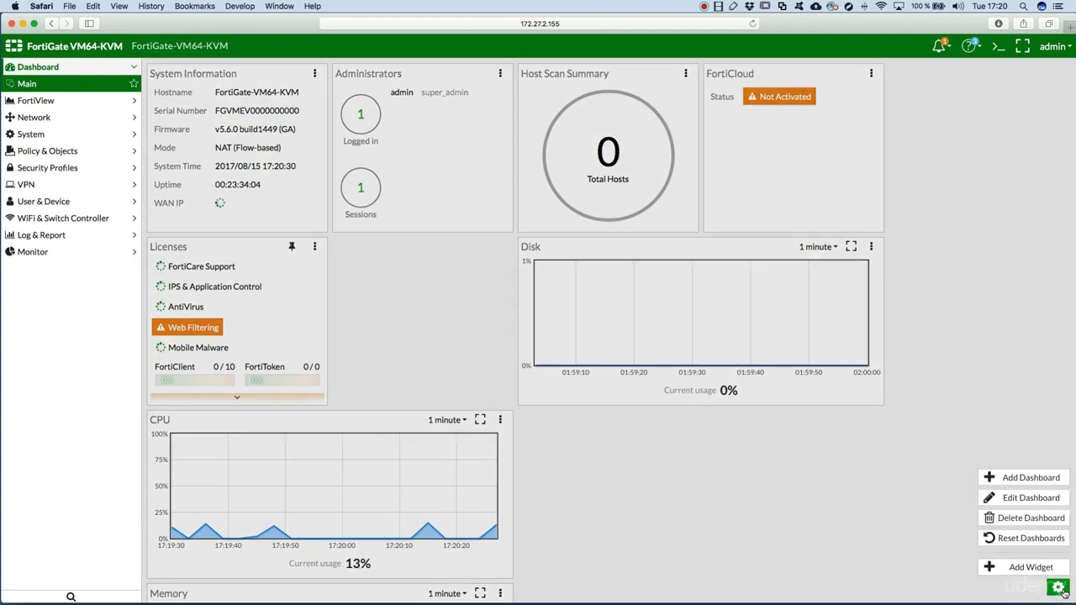
Rename the dashboard to 'XaaX.Fortinet.Course', keeping the Responsive layout.
{"action": "left_click", "coordinate": [1031, 497]}
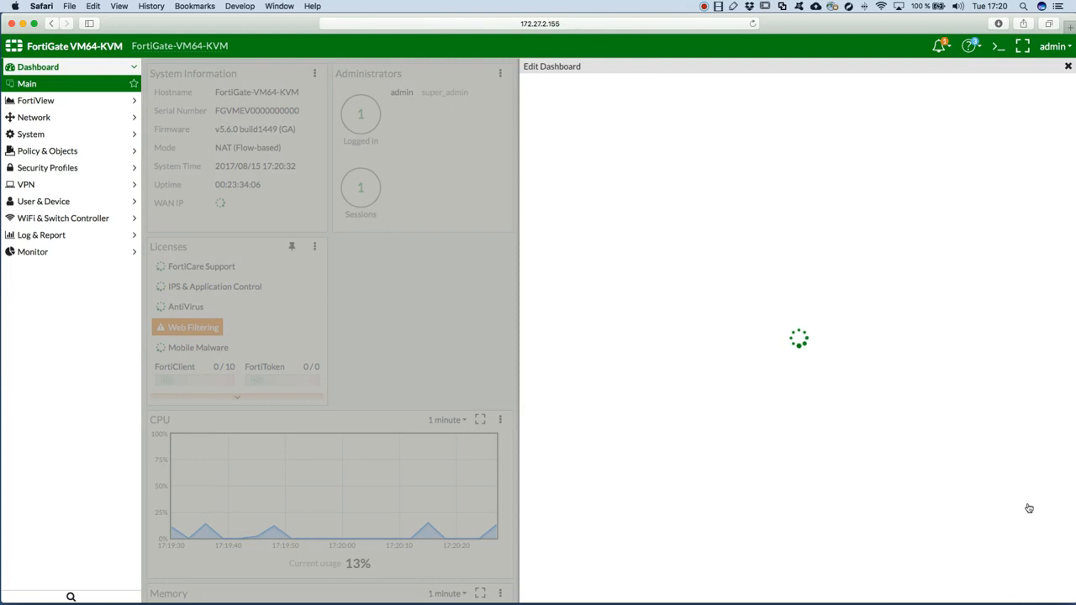
{"action": "left_click", "coordinate": [552, 66]}
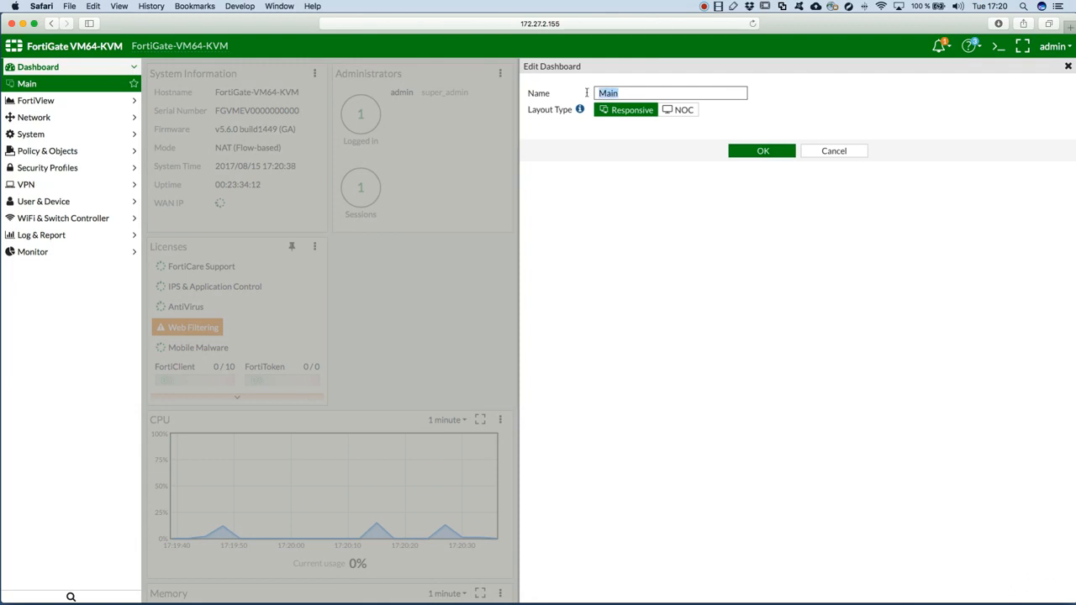
{"action": "type", "text": "X"}
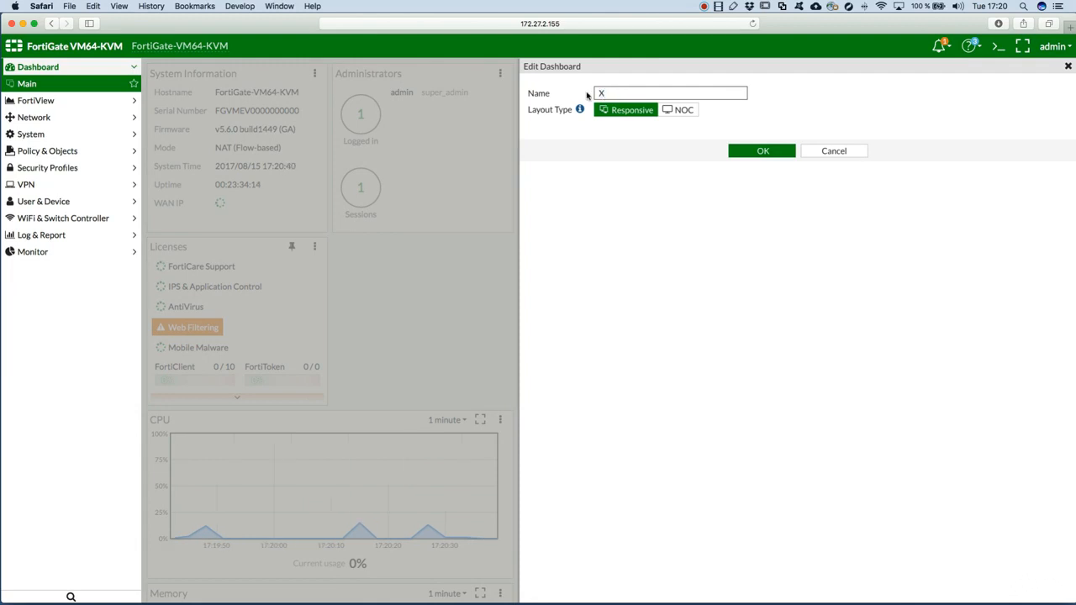
{"action": "type", "text": "aaX"}
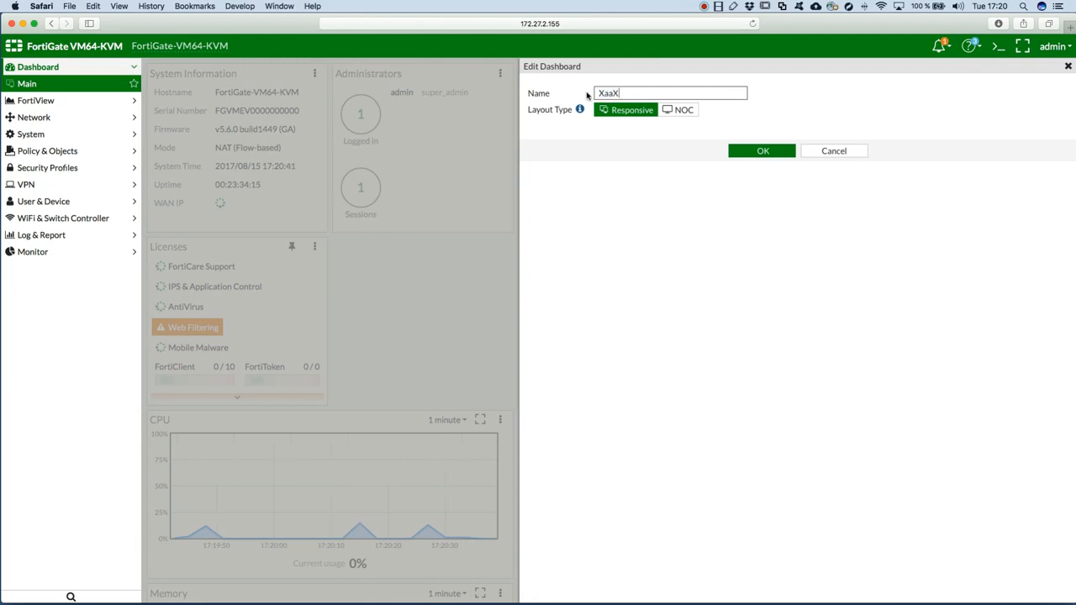
{"action": "type", "text": ".Fortinet"}
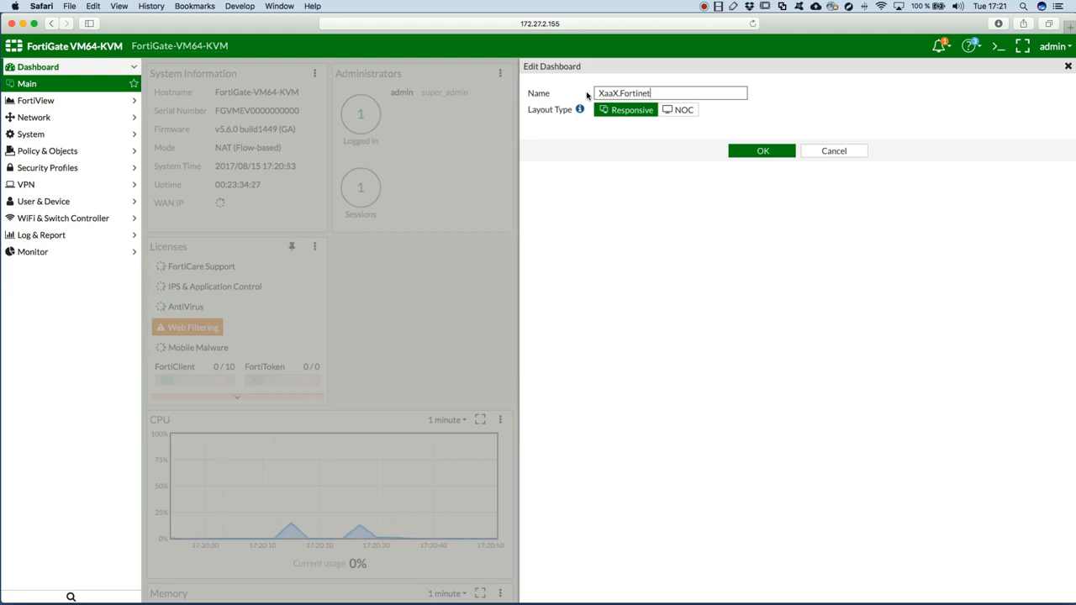
{"action": "type", "text": ".Course"}
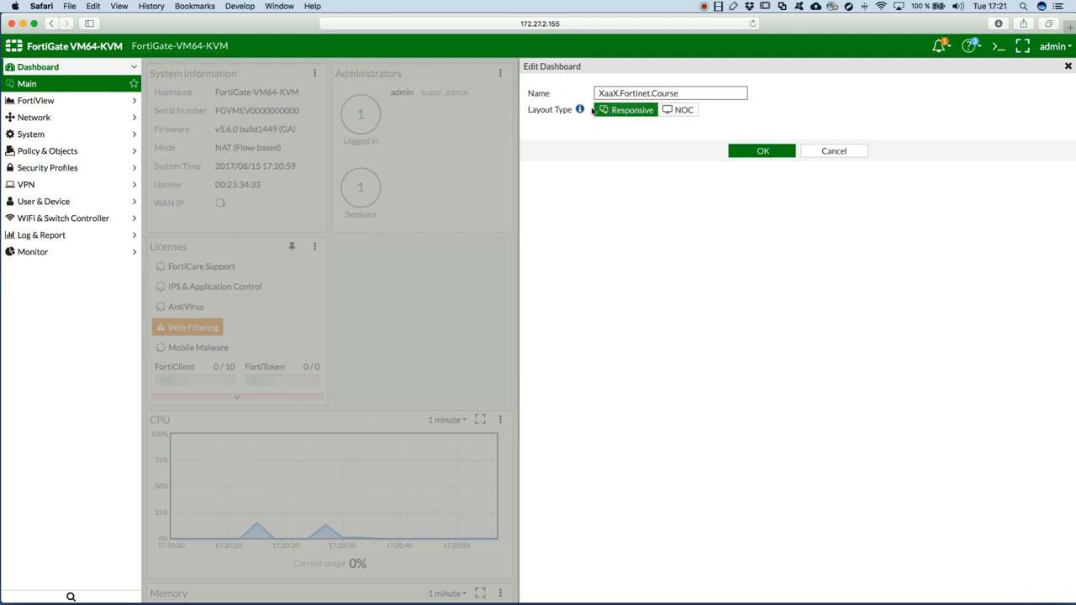
{"action": "mouse_move", "coordinate": [580, 110]}
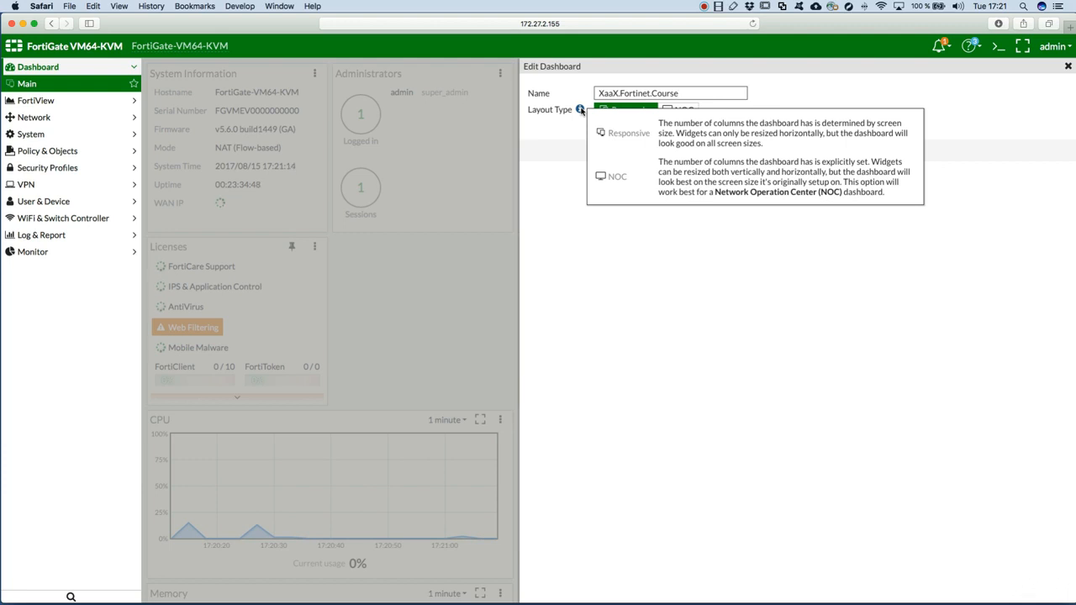
{"action": "mouse_move", "coordinate": [696, 180]}
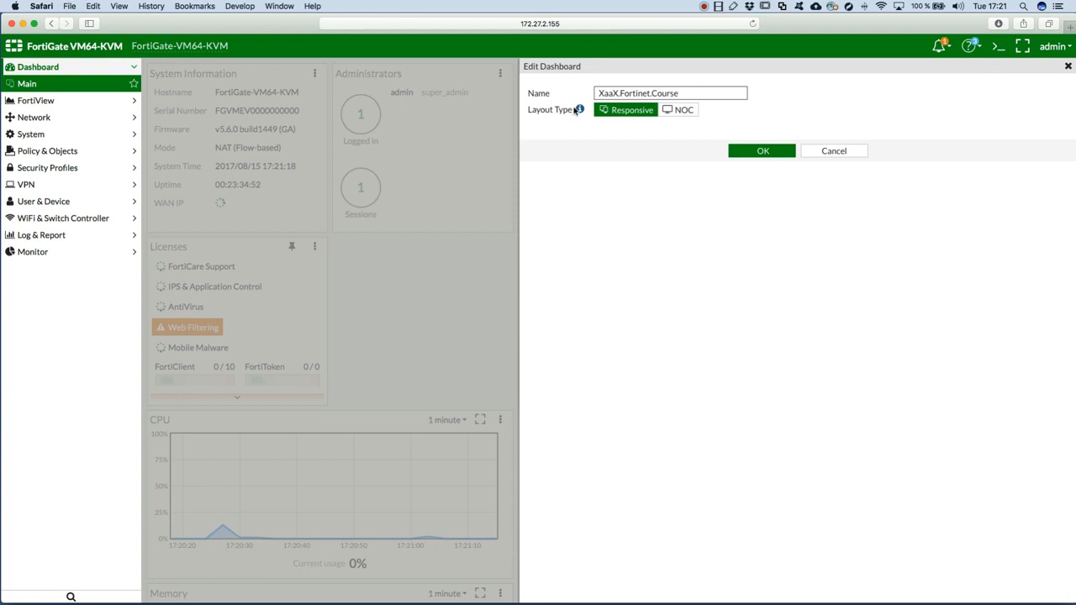
{"action": "mouse_move", "coordinate": [579, 110]}
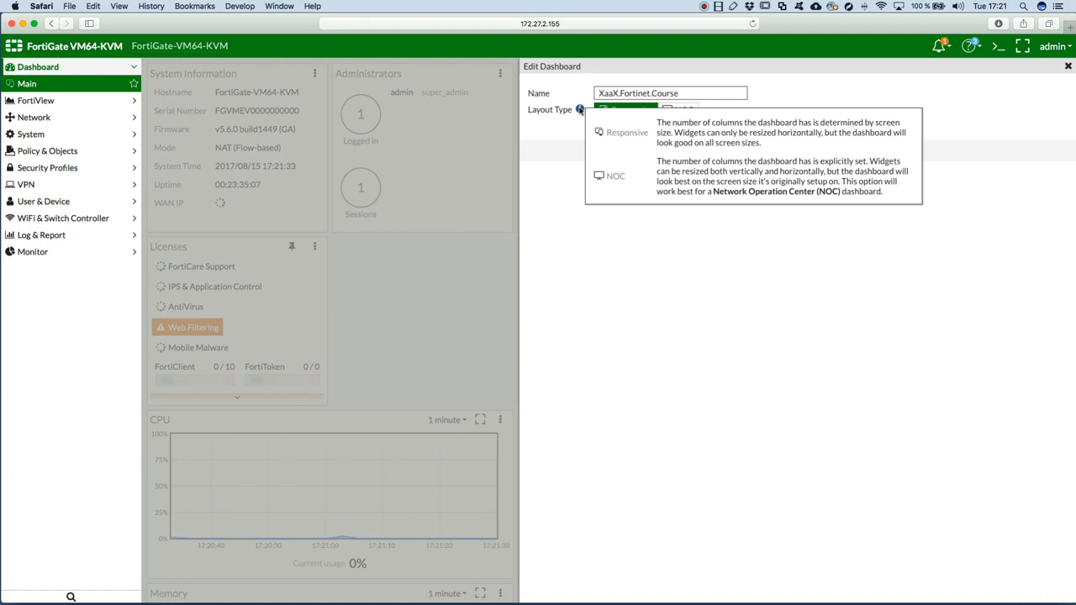
{"action": "left_click", "coordinate": [682, 93]}
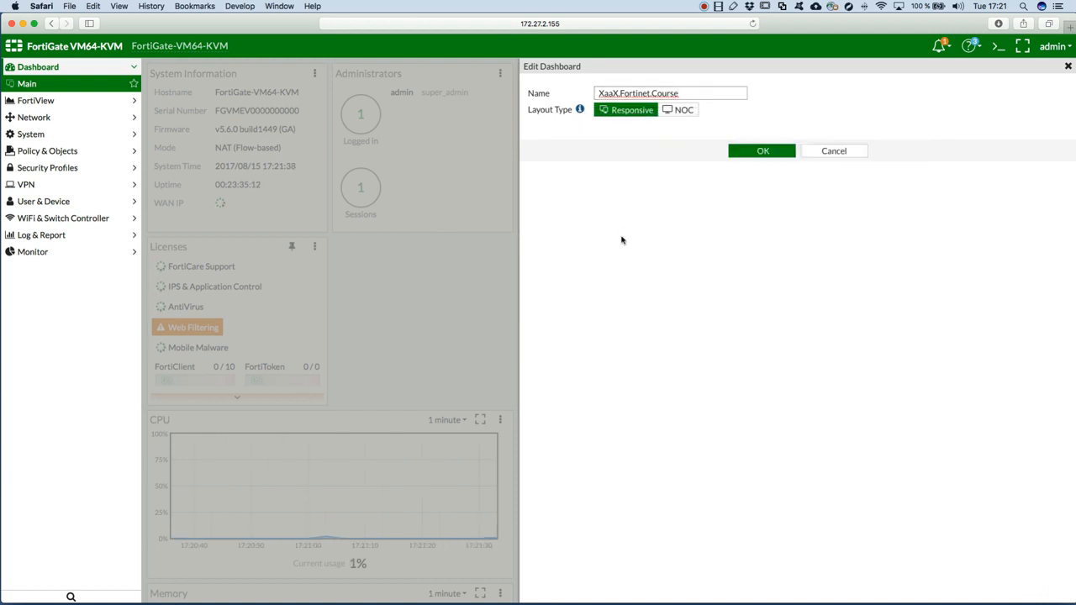
{"action": "mouse_move", "coordinate": [633, 239]}
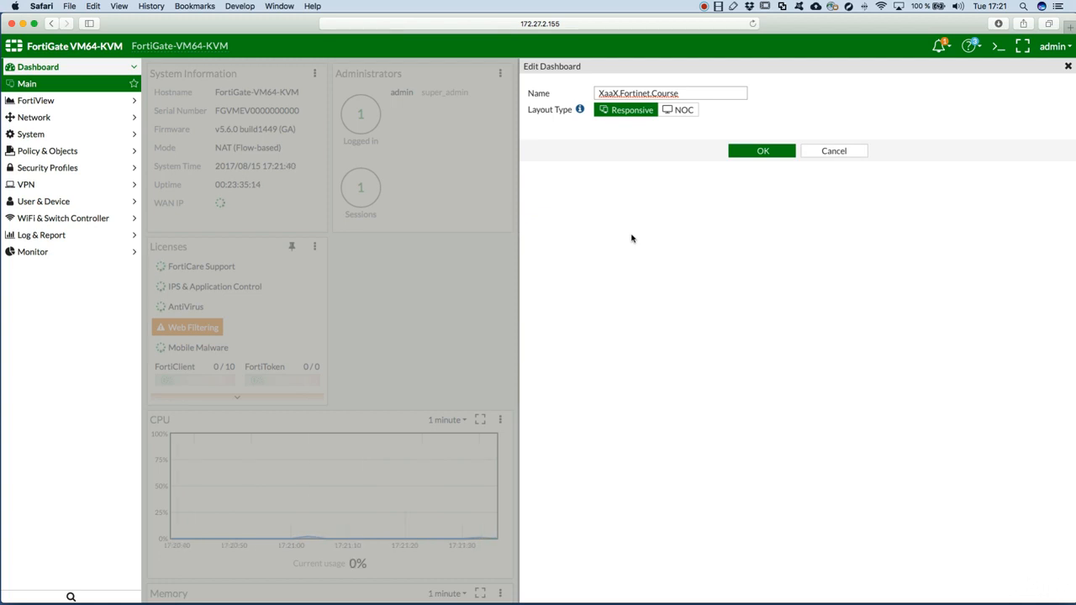
{"action": "mouse_move", "coordinate": [616, 227]}
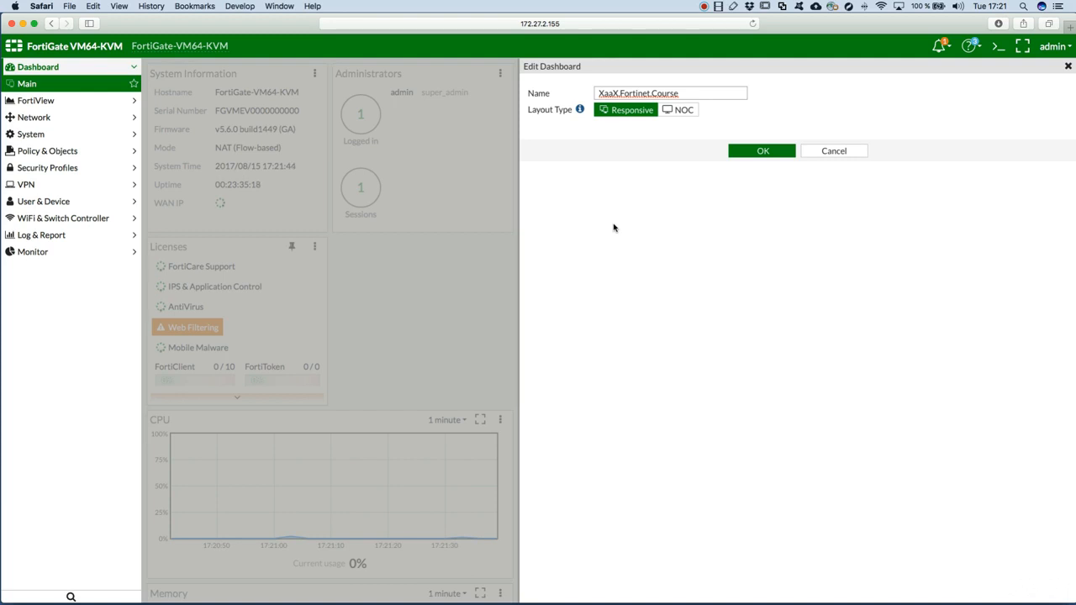
{"action": "mouse_move", "coordinate": [642, 124]}
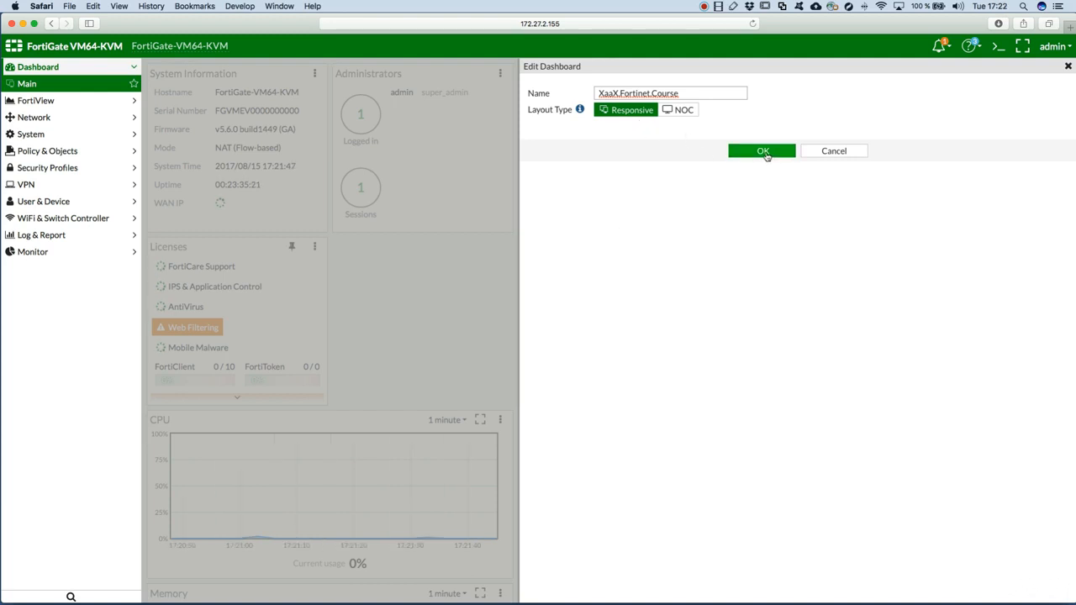
{"action": "left_click", "coordinate": [762, 151]}
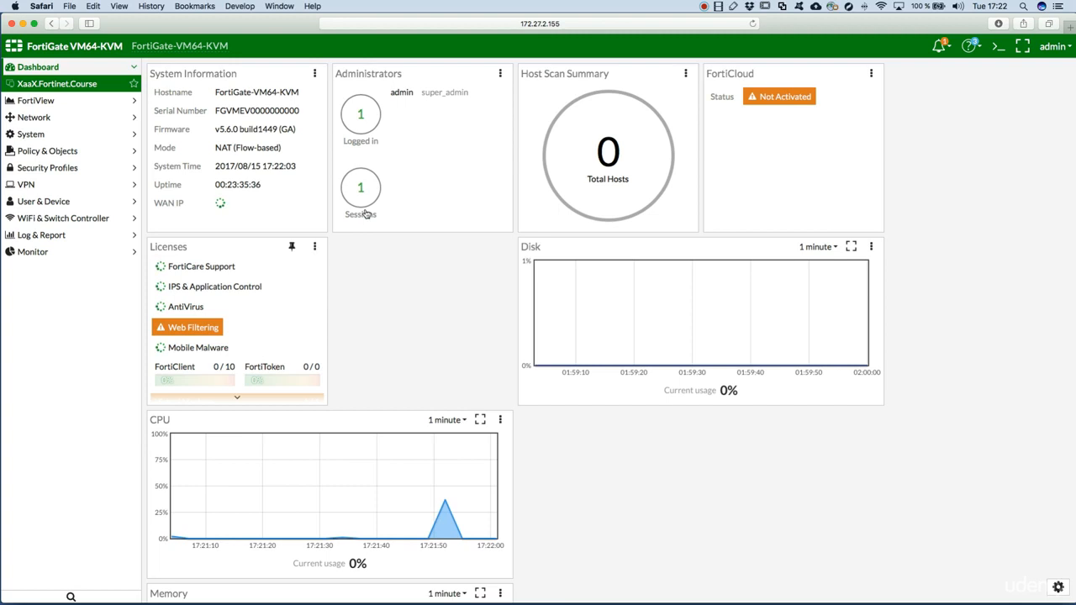
{"action": "mouse_move", "coordinate": [318, 192]}
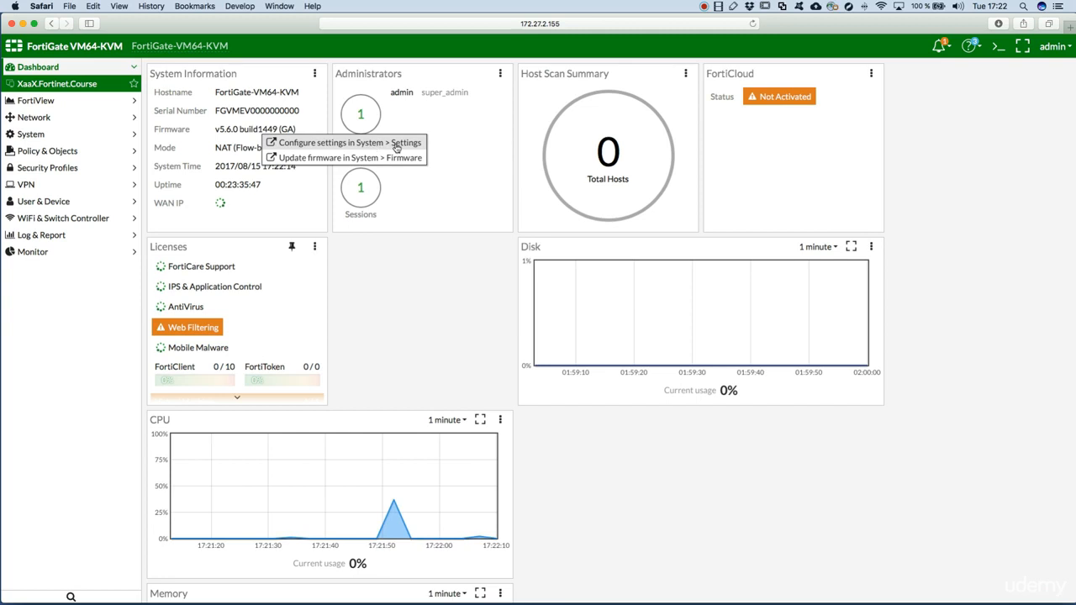
{"action": "mouse_move", "coordinate": [324, 160]}
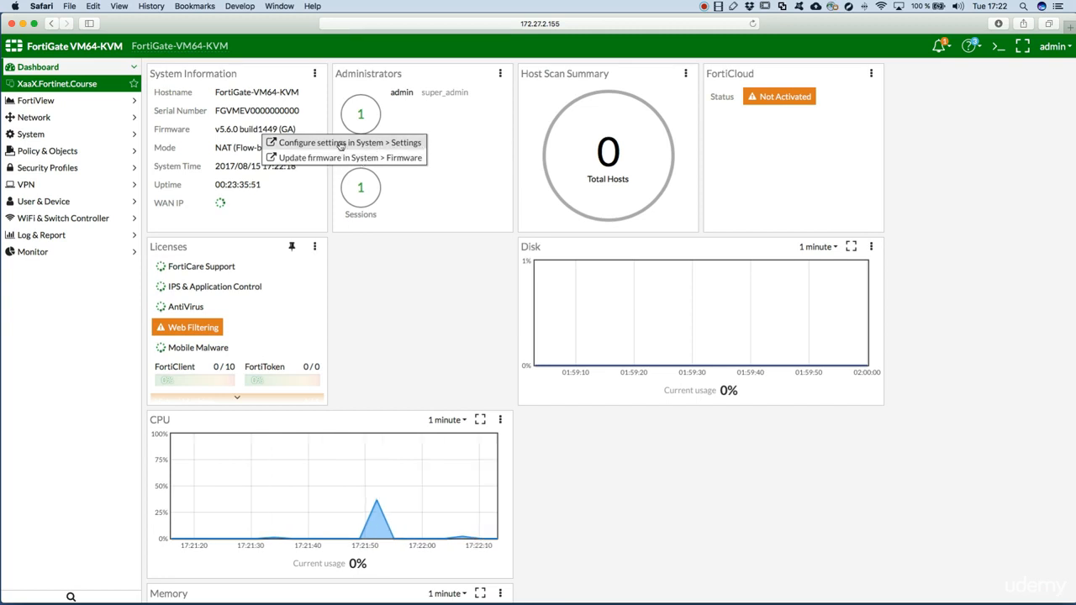
Follow the System Information hostname link to System > Settings.
{"action": "left_click", "coordinate": [31, 117]}
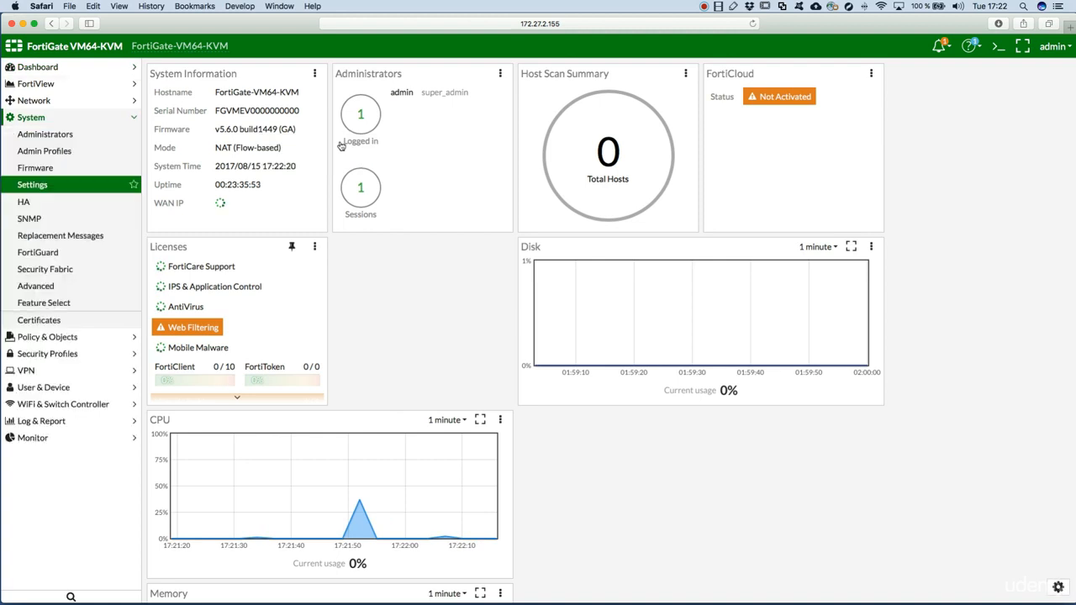
Change the host name to FortiGate-XaaS-Course, apply it, and return to the Dashboard.
{"action": "left_click", "coordinate": [32, 184]}
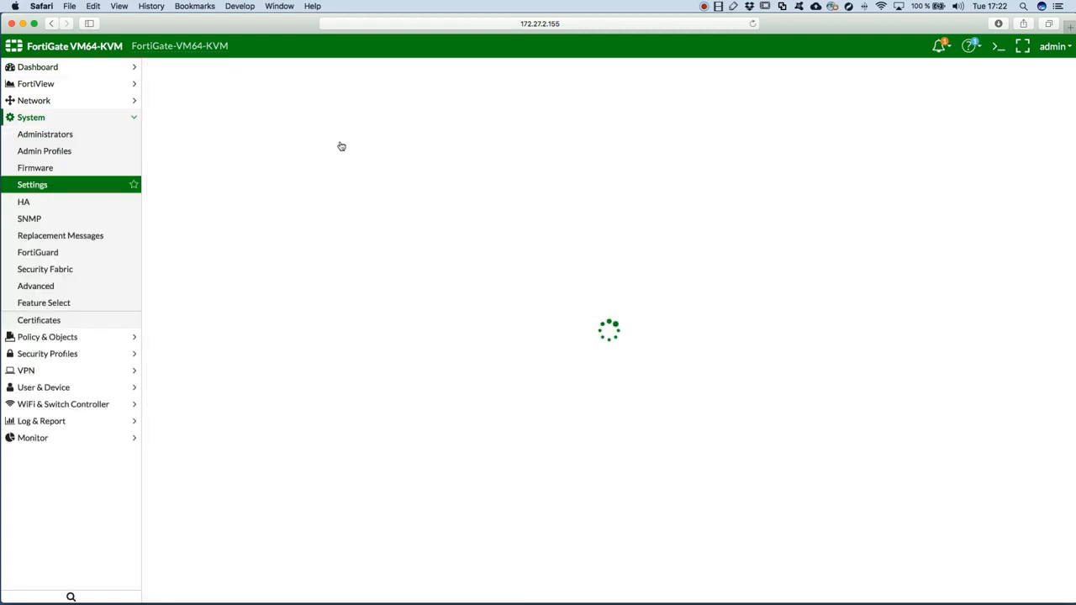
{"action": "left_click", "coordinate": [31, 184]}
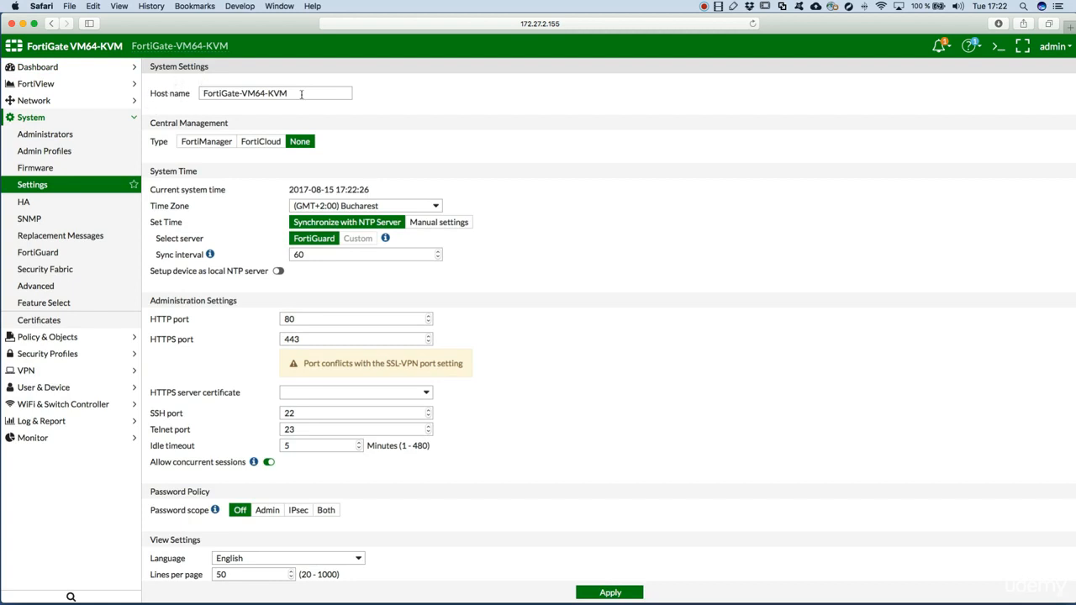
{"action": "double_click", "coordinate": [264, 93]}
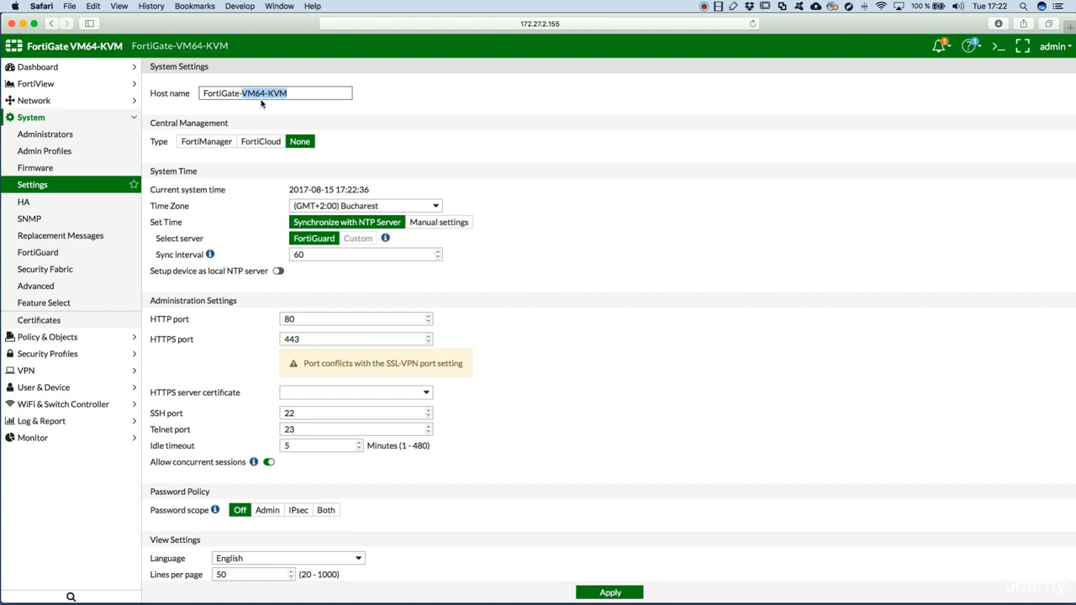
{"action": "type", "text": "FortiGate-XaaS"}
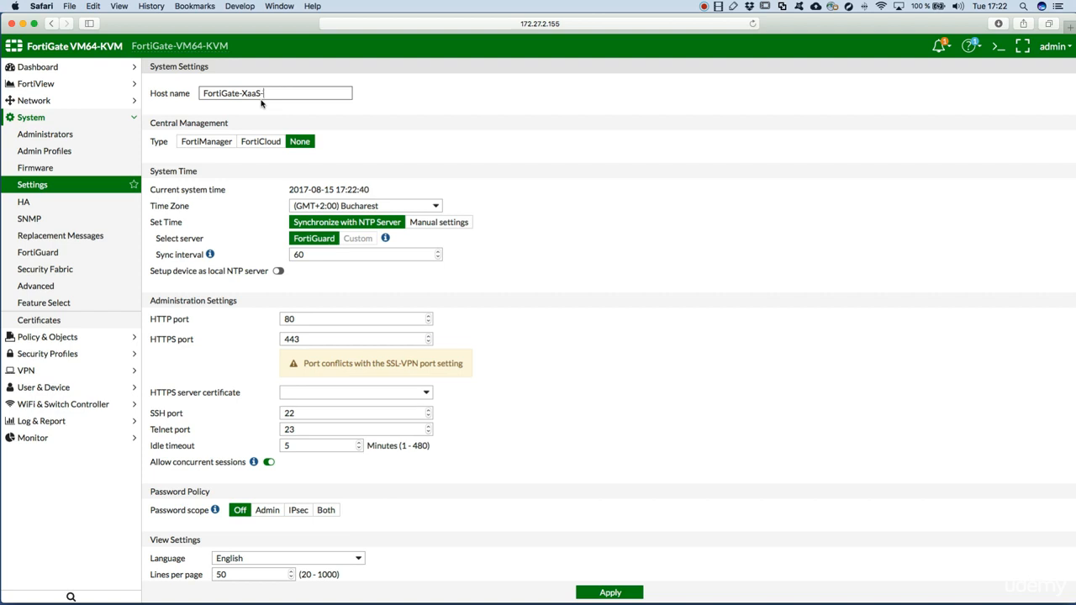
{"action": "type", "text": "Course"}
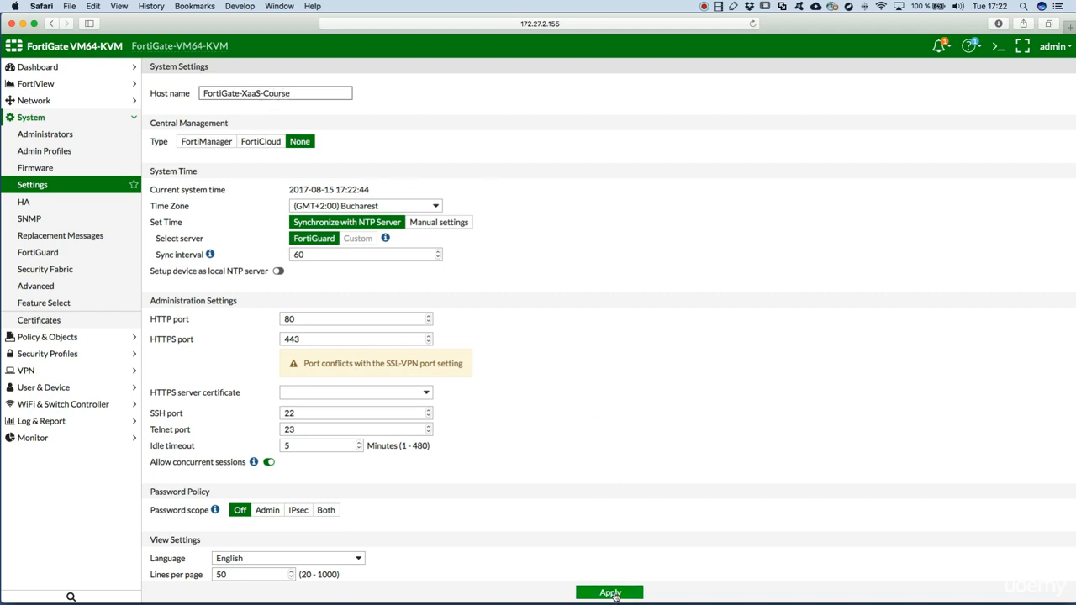
{"action": "left_click", "coordinate": [610, 593]}
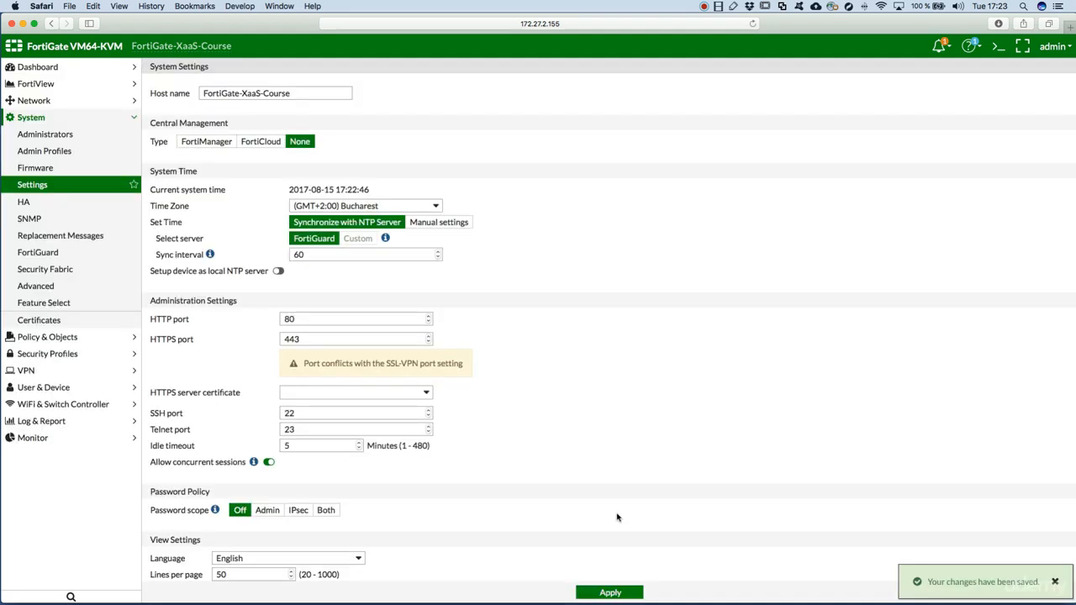
{"action": "left_click", "coordinate": [38, 66]}
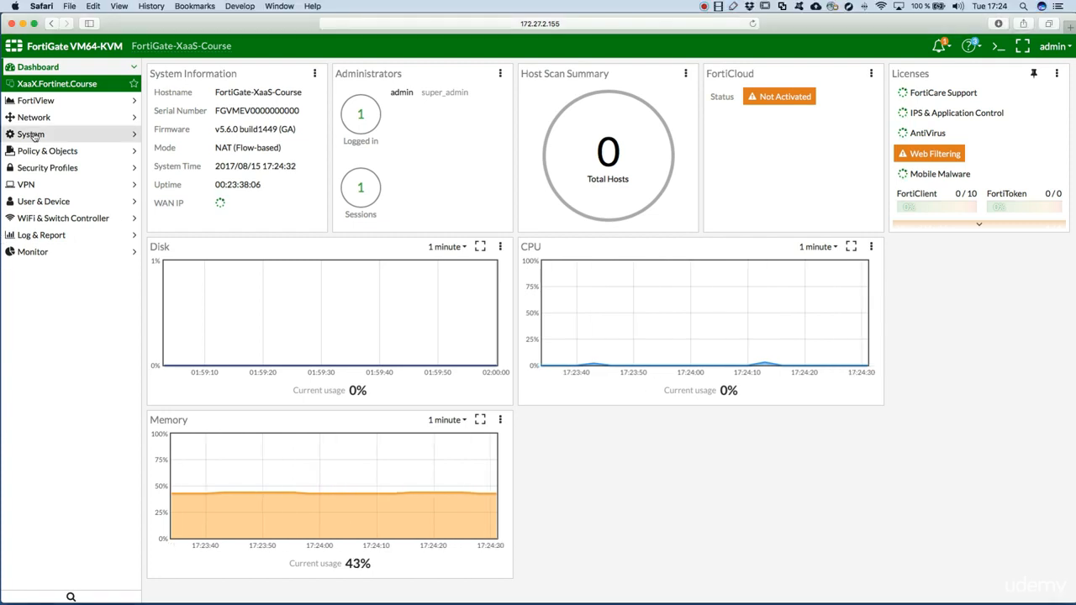
Review the Feature Select presets, leaving the feature set on Custom.
{"action": "left_click", "coordinate": [31, 118]}
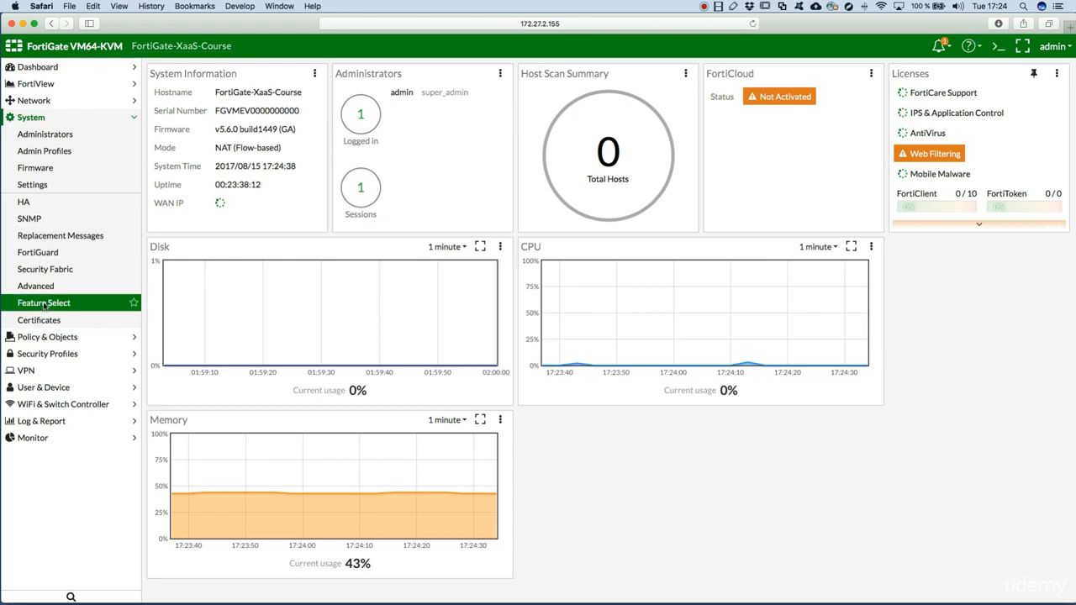
{"action": "left_click", "coordinate": [43, 303]}
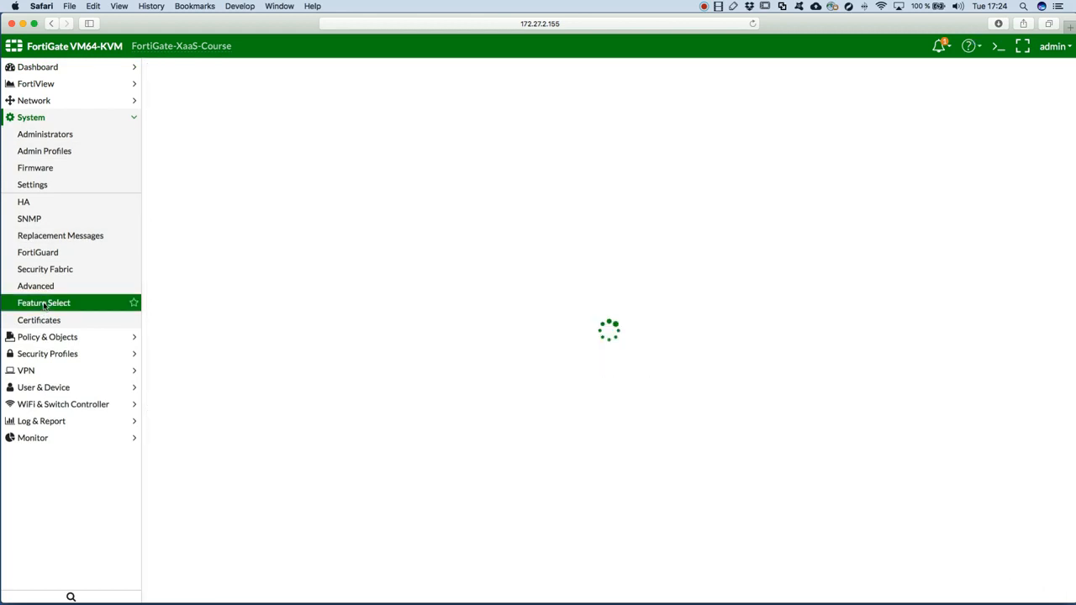
{"action": "left_click", "coordinate": [44, 302]}
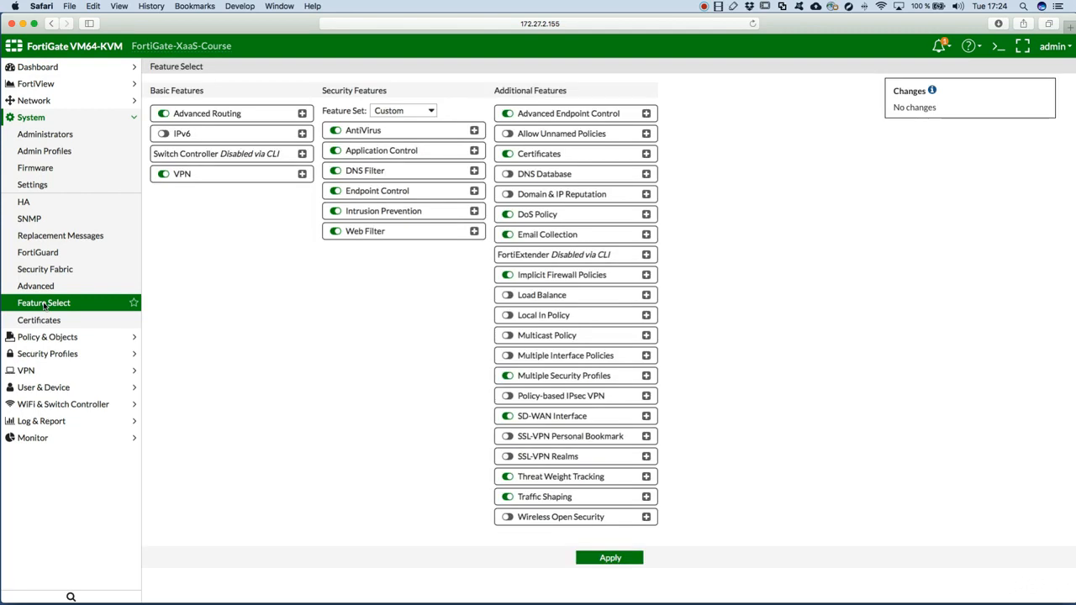
{"action": "mouse_move", "coordinate": [376, 326]}
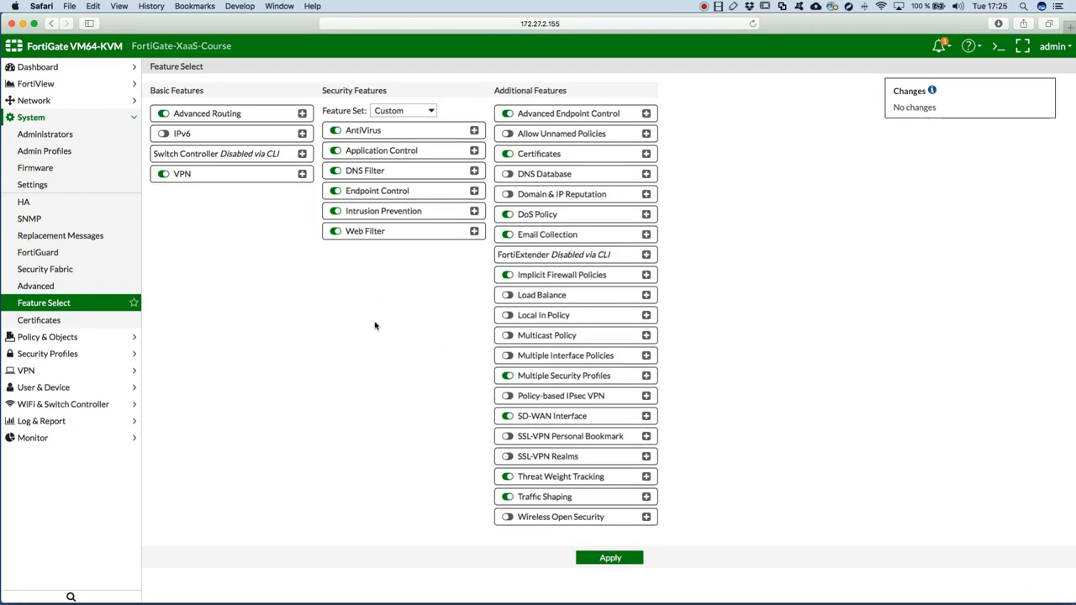
{"action": "mouse_move", "coordinate": [378, 327]}
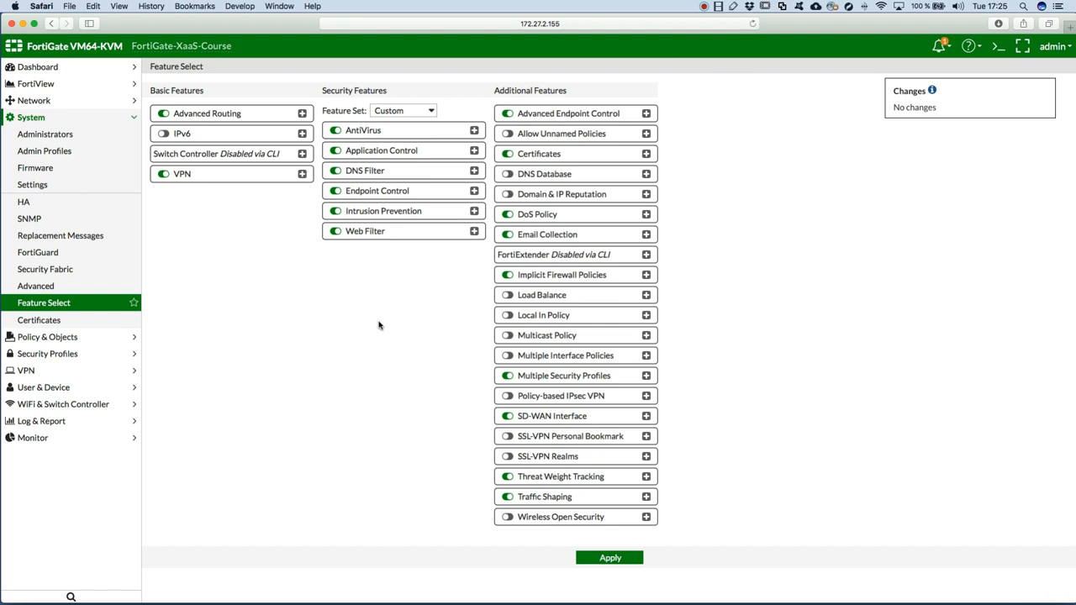
{"action": "mouse_move", "coordinate": [184, 113]}
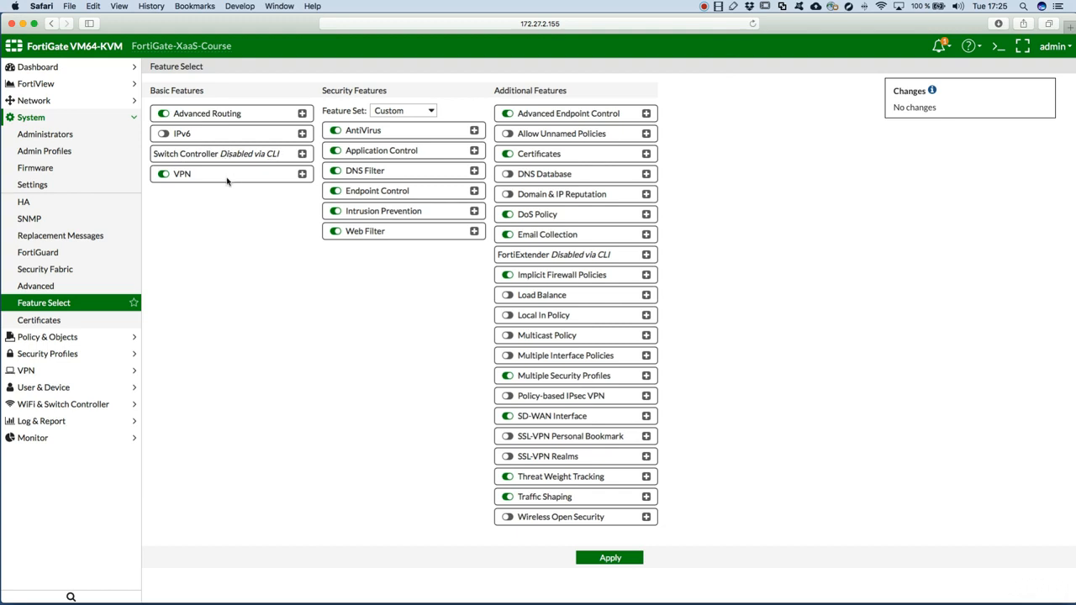
{"action": "left_click", "coordinate": [403, 111]}
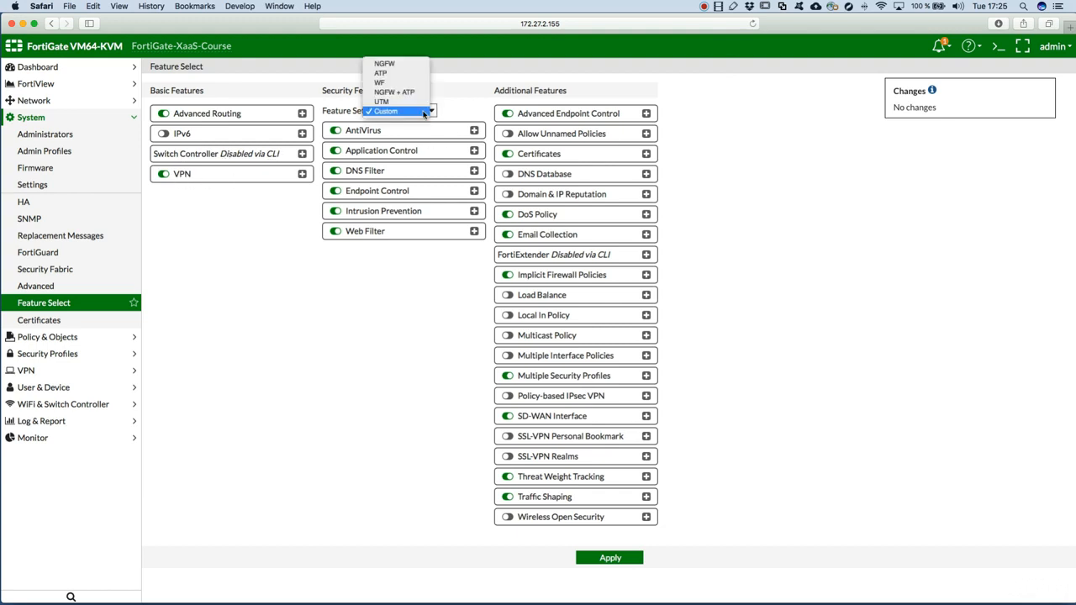
{"action": "left_click", "coordinate": [388, 110]}
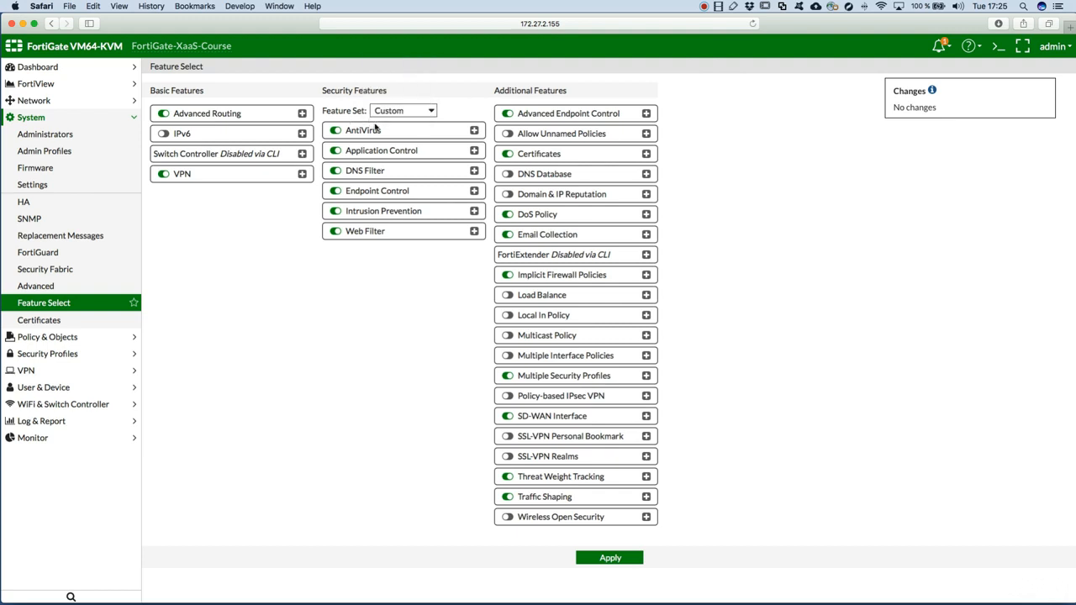
{"action": "mouse_move", "coordinate": [360, 146]}
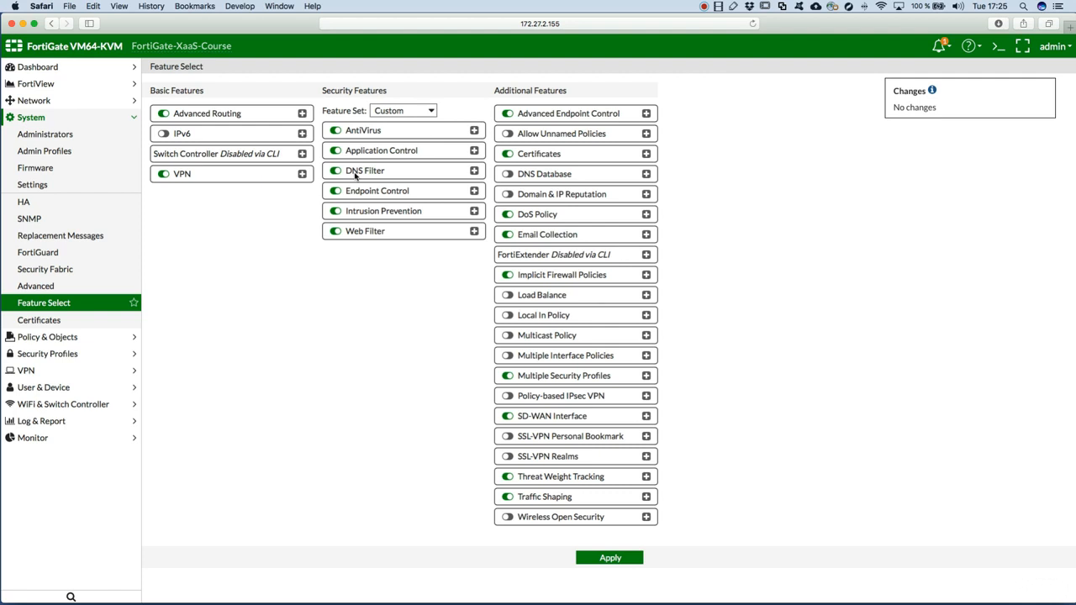
{"action": "mouse_move", "coordinate": [423, 193]}
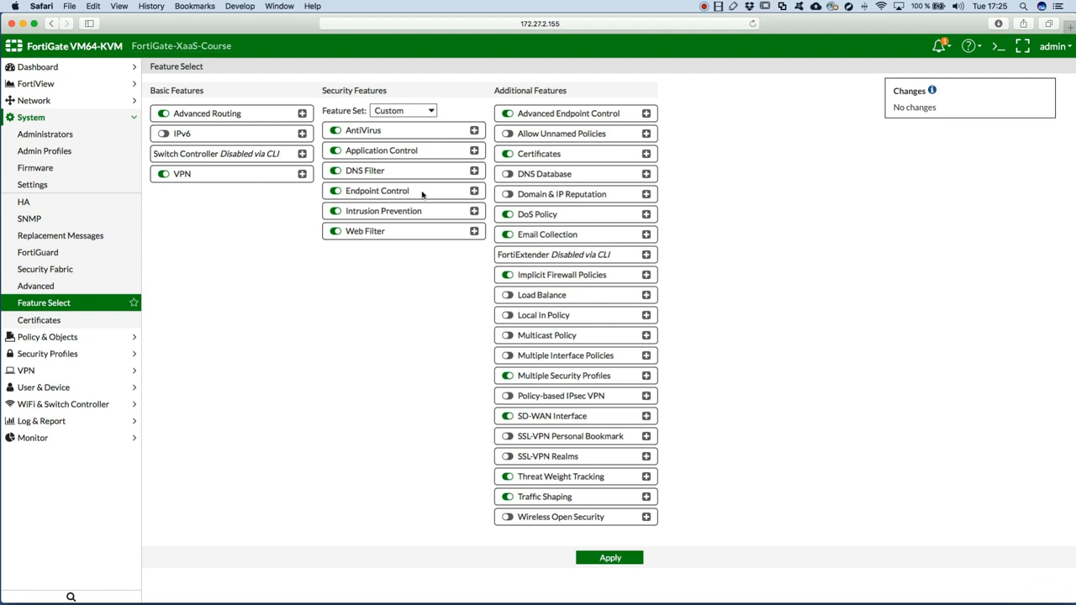
{"action": "mouse_move", "coordinate": [758, 195]}
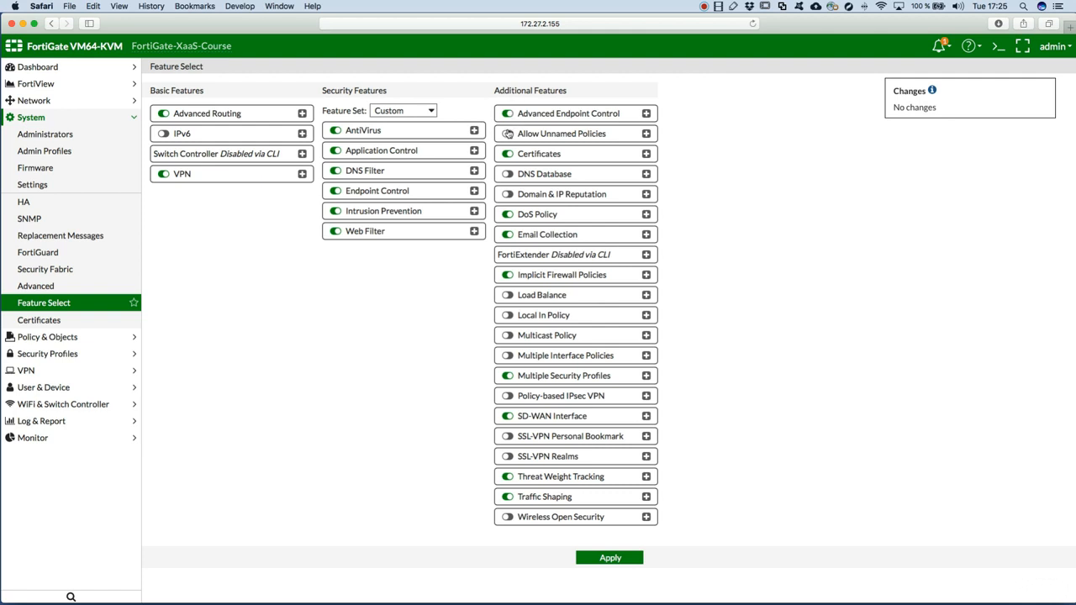
{"action": "mouse_move", "coordinate": [593, 119]}
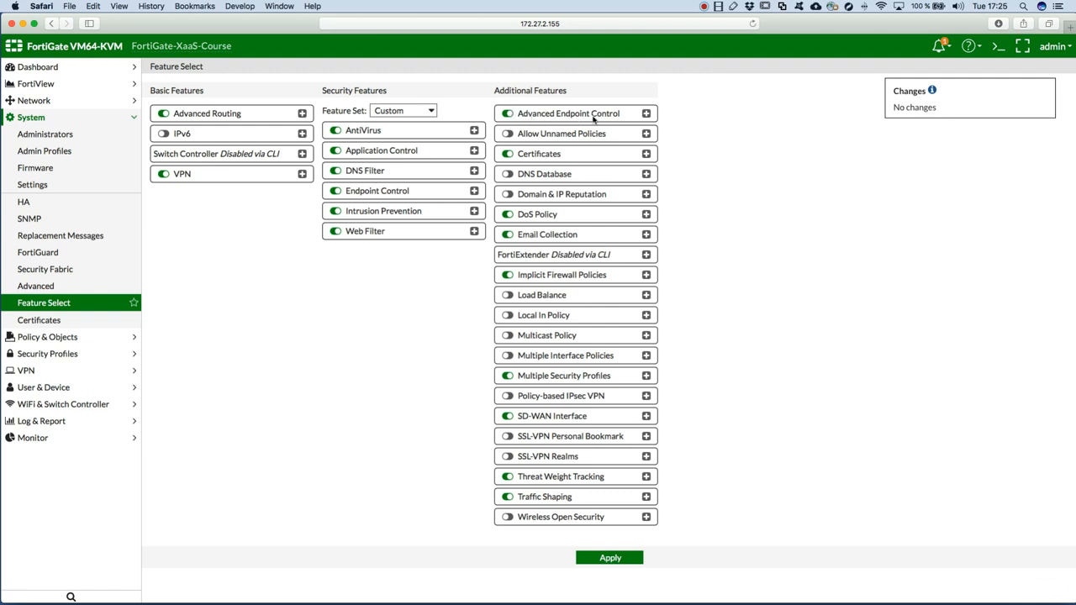
{"action": "mouse_move", "coordinate": [661, 230]}
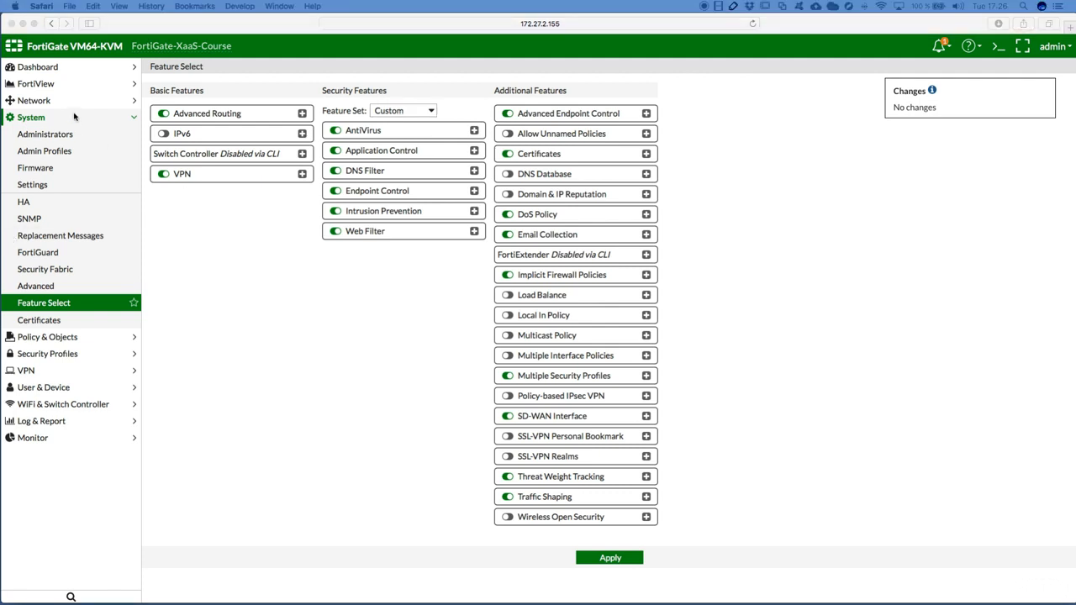
{"action": "left_click", "coordinate": [33, 100]}
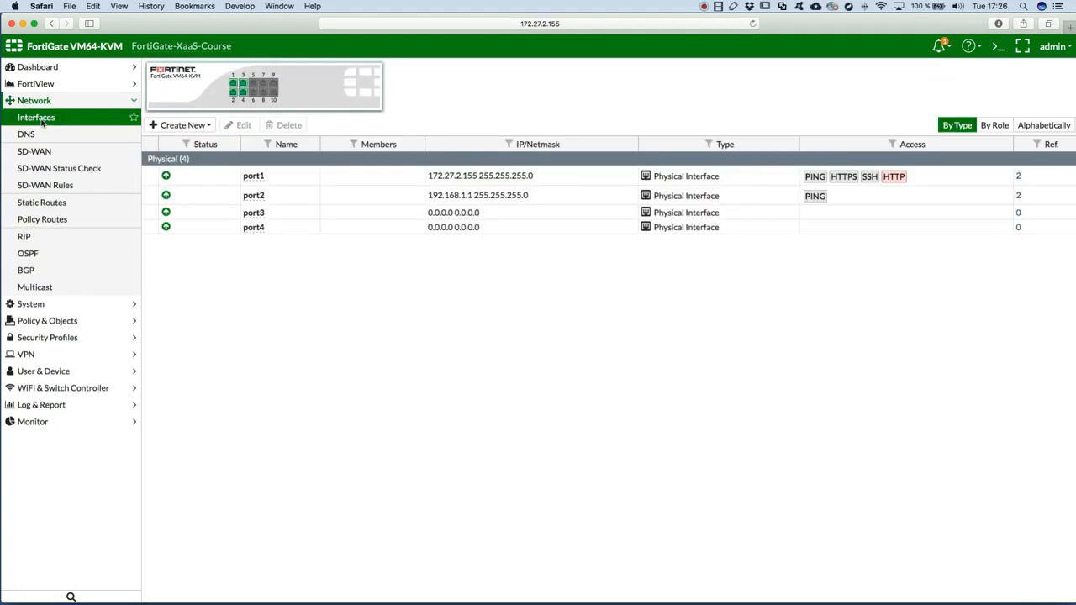
{"action": "mouse_move", "coordinate": [424, 239]}
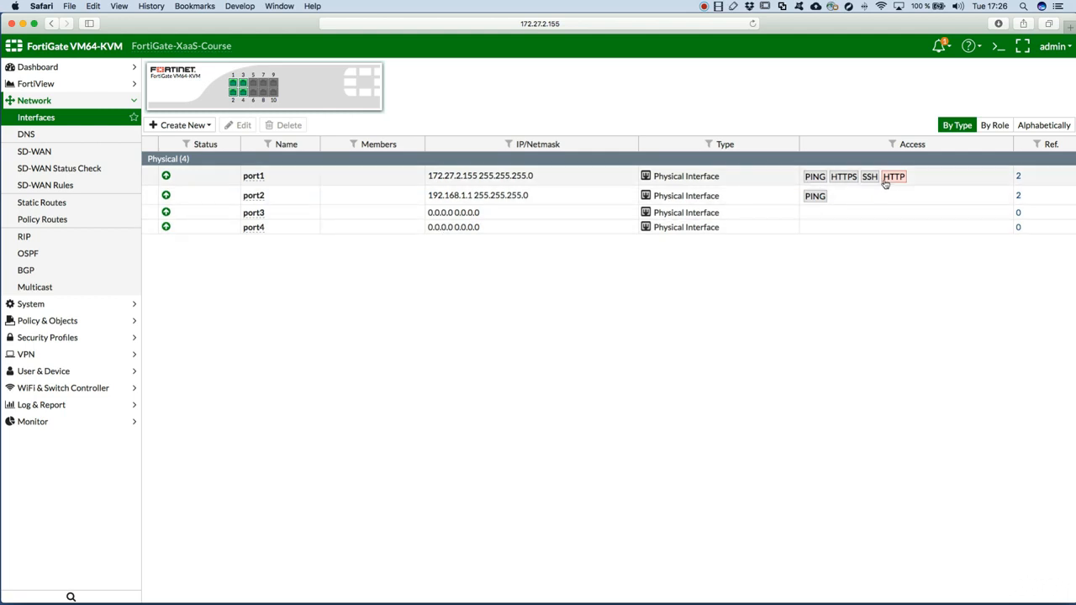
{"action": "mouse_move", "coordinate": [844, 176]}
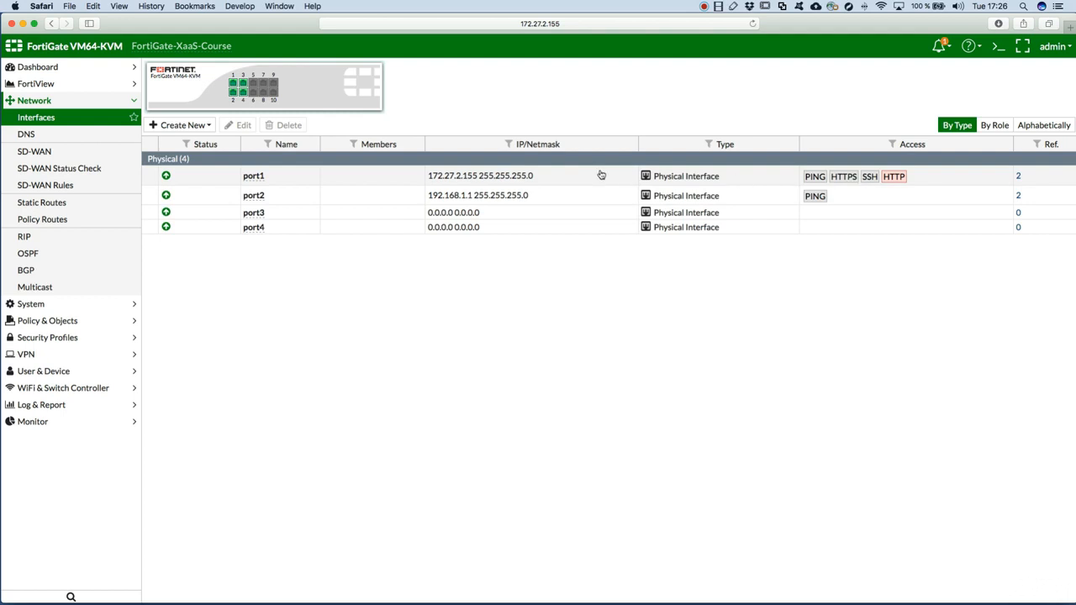
{"action": "mouse_move", "coordinate": [363, 188]}
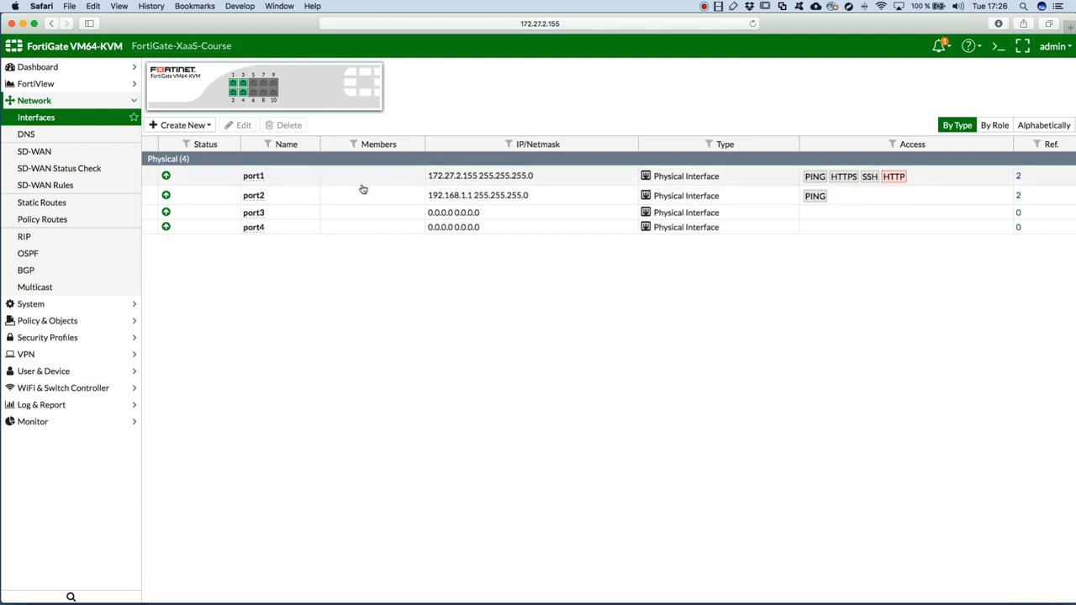
{"action": "mouse_move", "coordinate": [313, 198]}
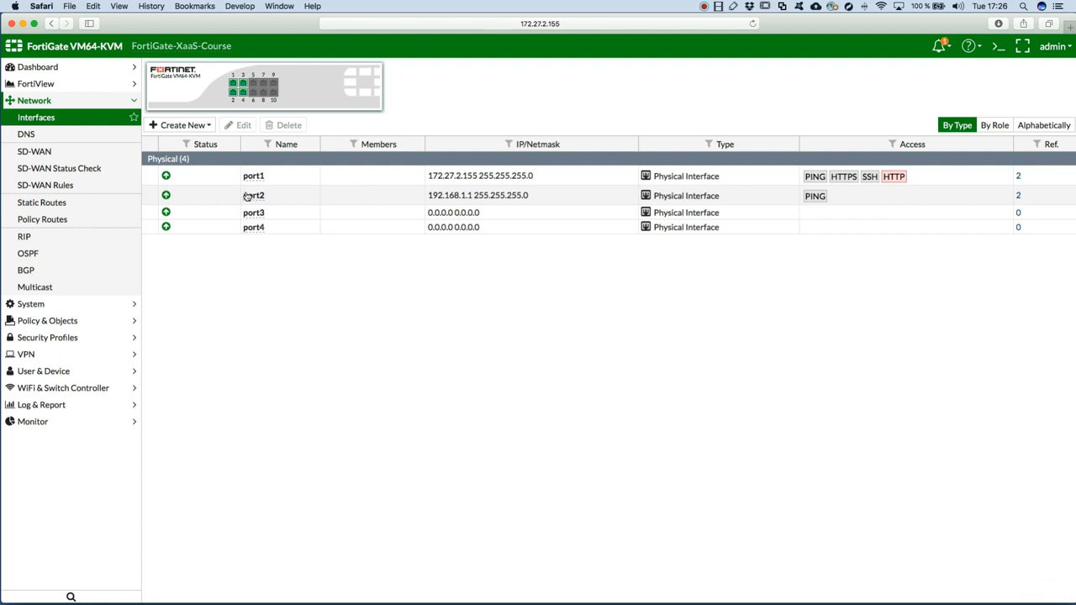
{"action": "mouse_move", "coordinate": [364, 200]}
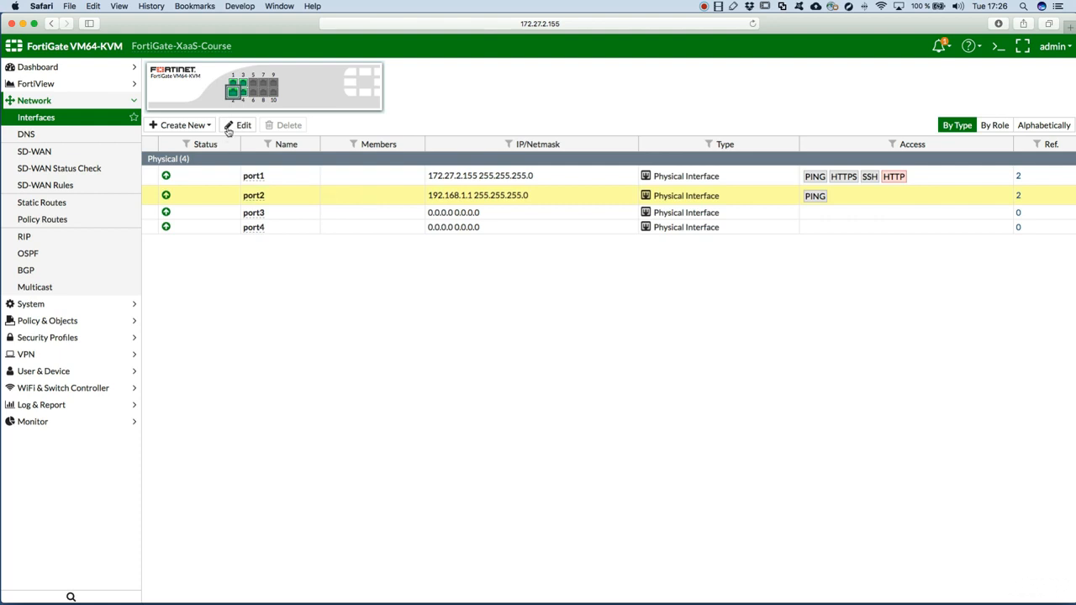
Open port2 (192.168.1.1, PING-only access) for editing.
{"action": "left_click", "coordinate": [243, 124]}
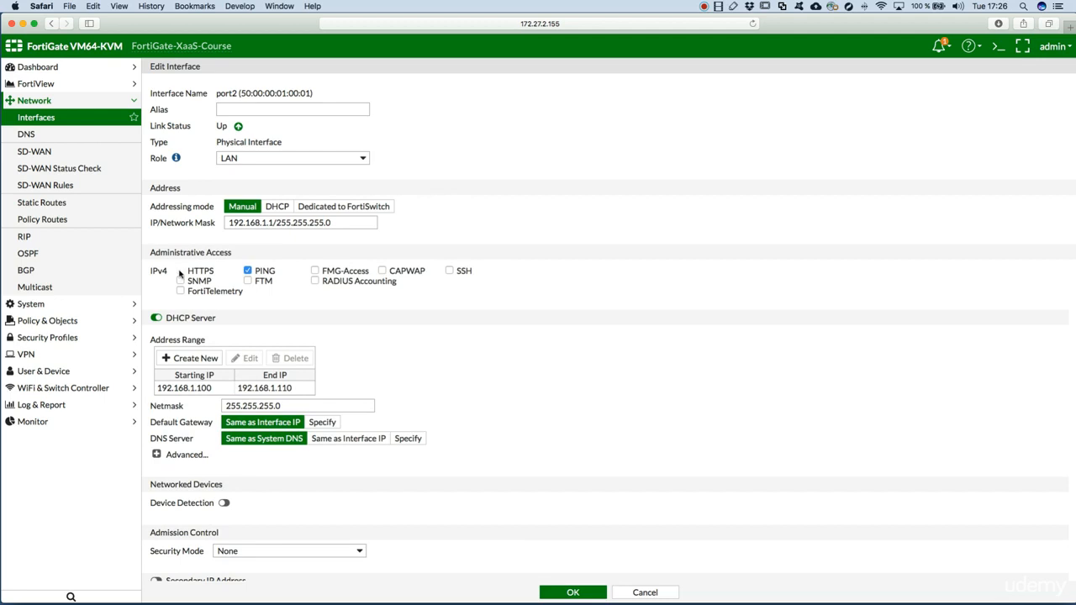
{"action": "left_click", "coordinate": [180, 270]}
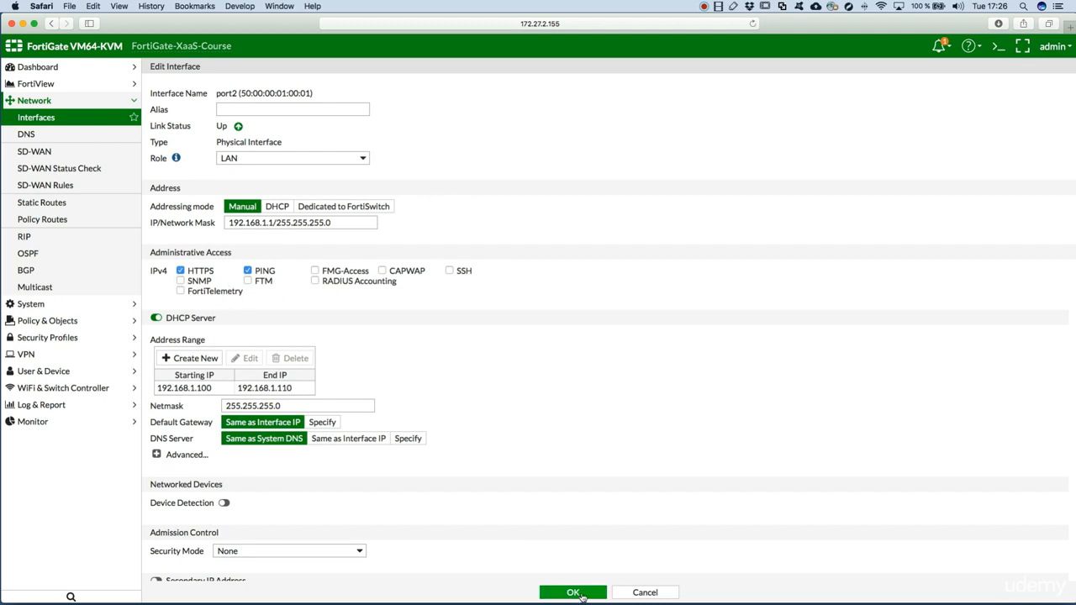
{"action": "mouse_move", "coordinate": [593, 326]}
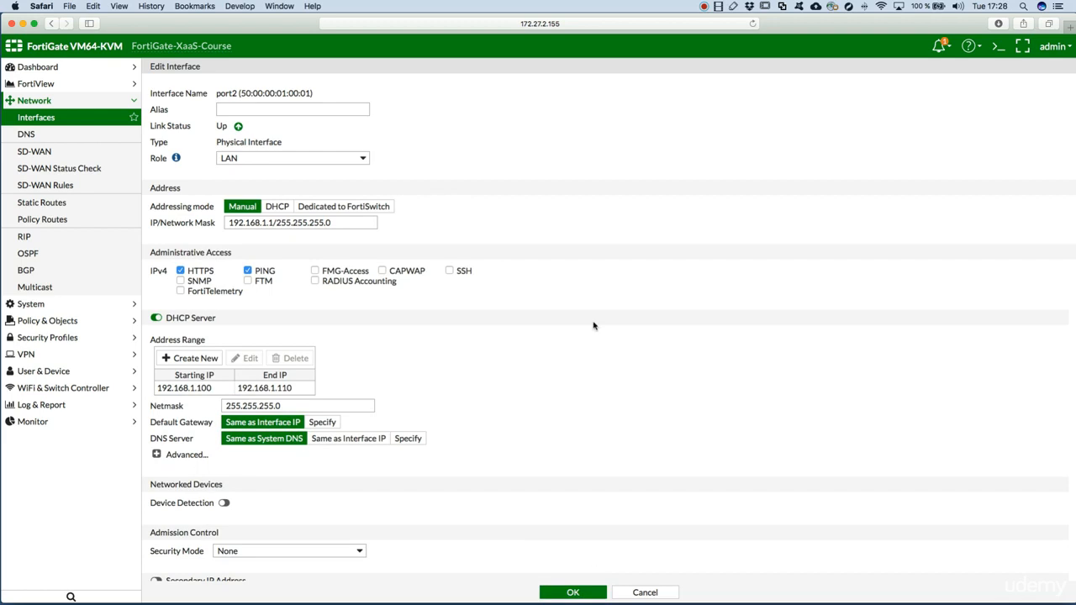
{"action": "mouse_move", "coordinate": [625, 422]}
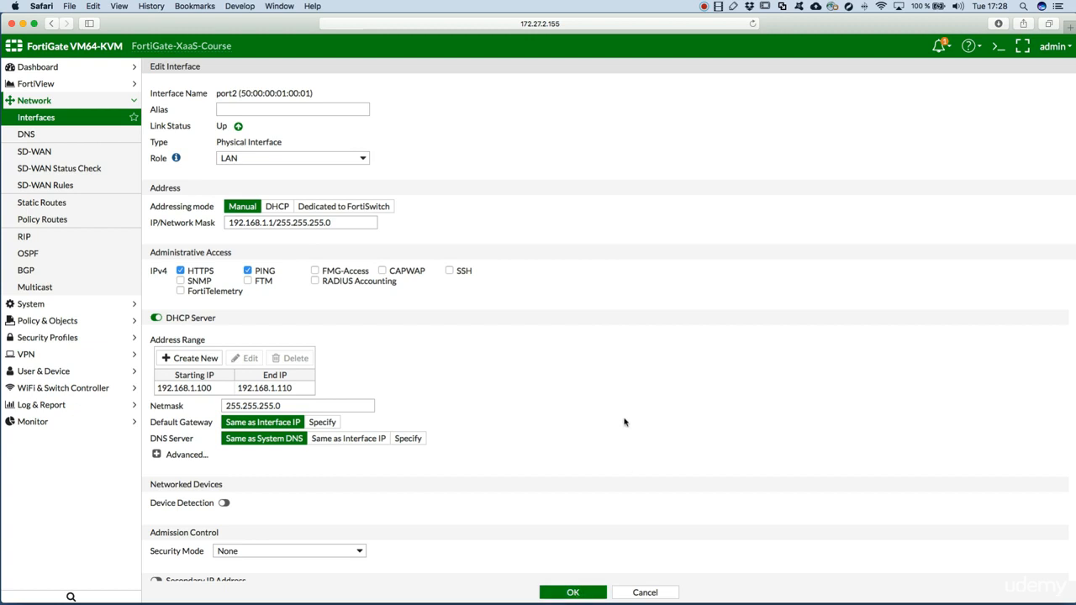
{"action": "mouse_move", "coordinate": [588, 385]}
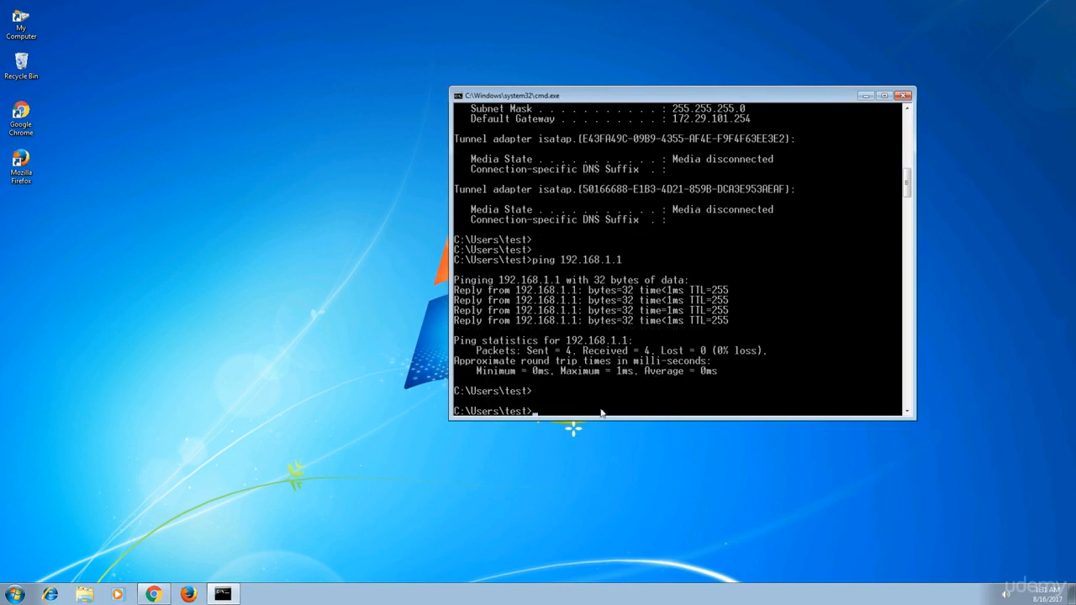
Try telnet in the command prompt, then browse to 192.168.1.1 in Chrome.
{"action": "type", "text": "telnet"}
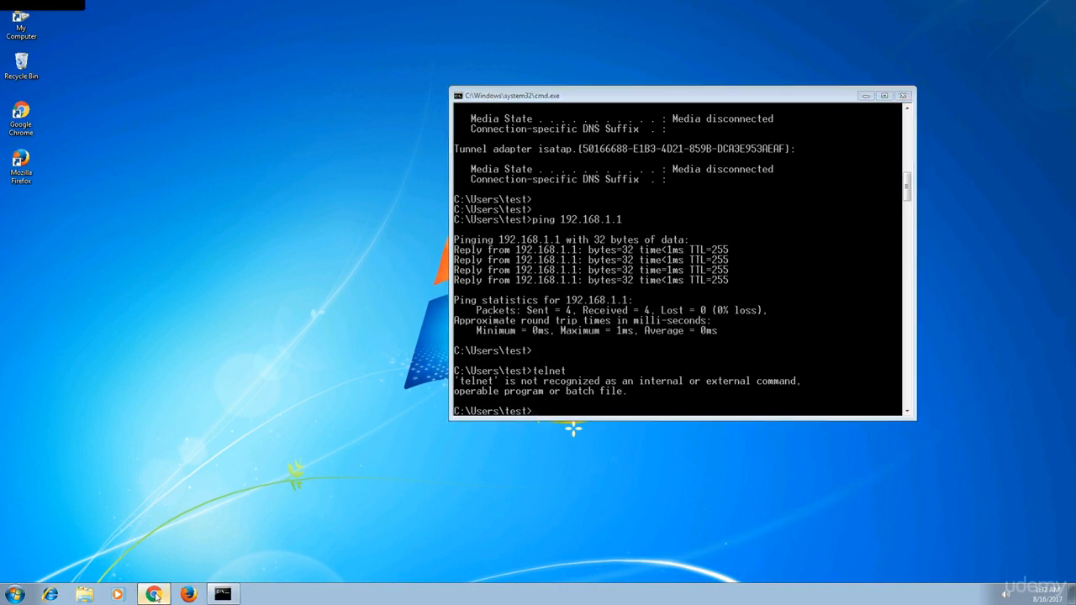
{"action": "left_click", "coordinate": [154, 595]}
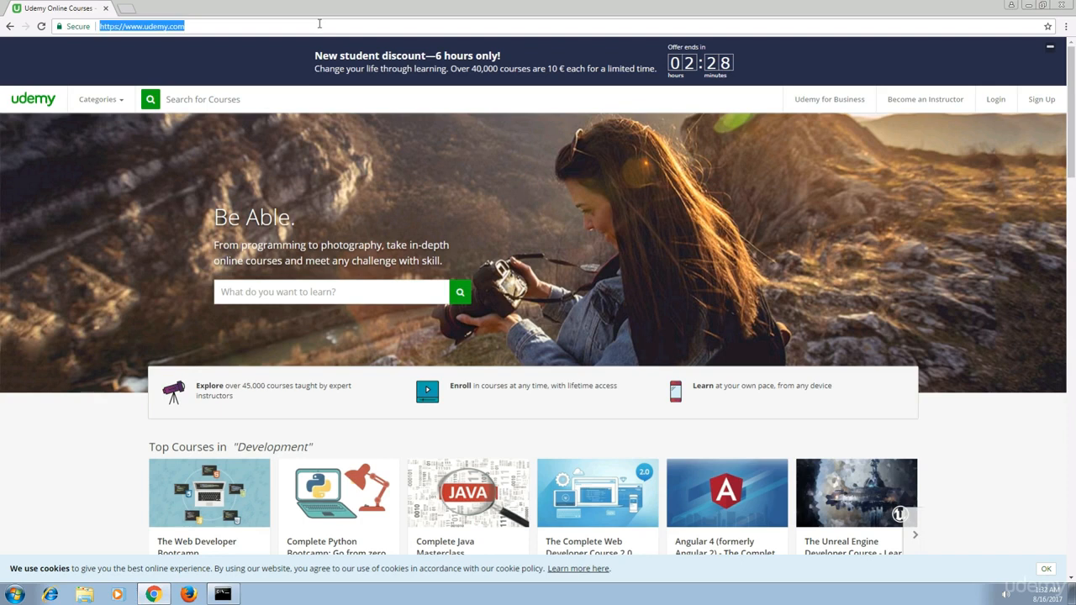
{"action": "type", "text": "192.168.1.1"}
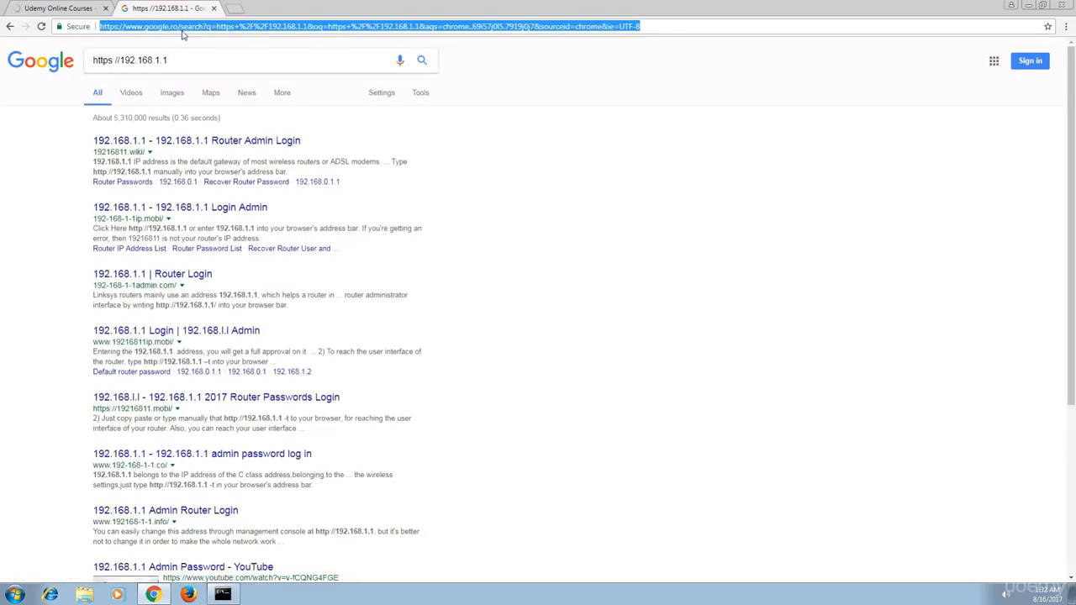
{"action": "left_click", "coordinate": [182, 26]}
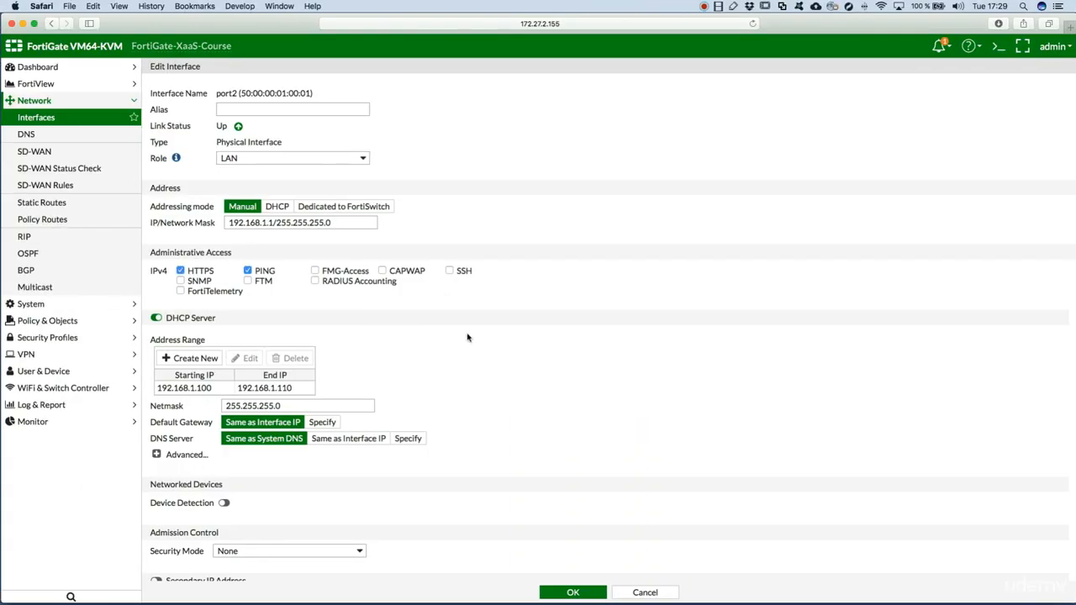
Enable HTTPS administrative access on port2 and save the interface.
{"action": "left_click", "coordinate": [180, 271]}
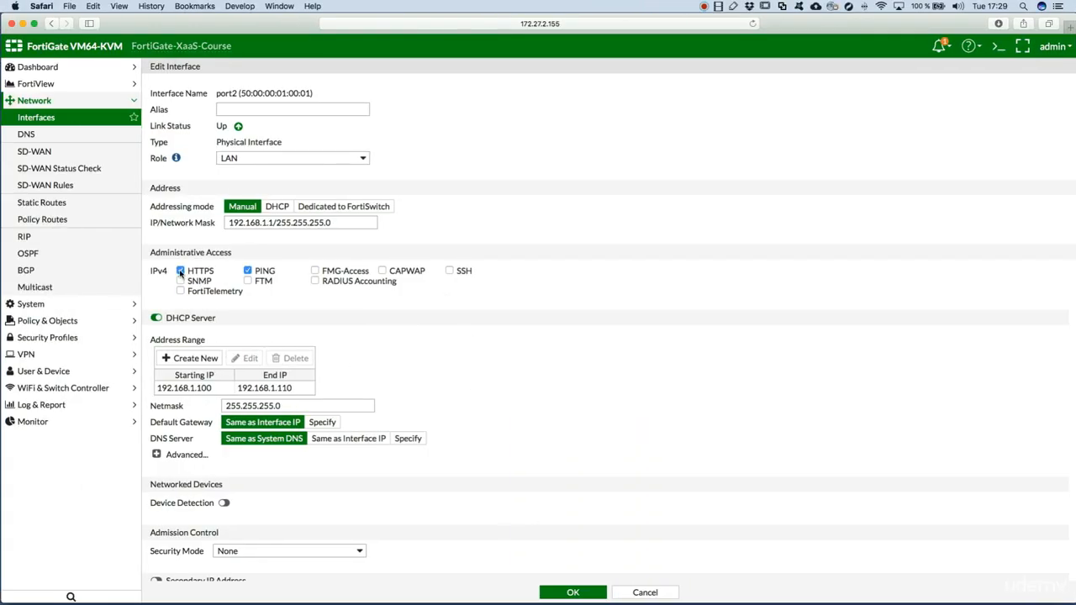
{"action": "left_click", "coordinate": [180, 271]}
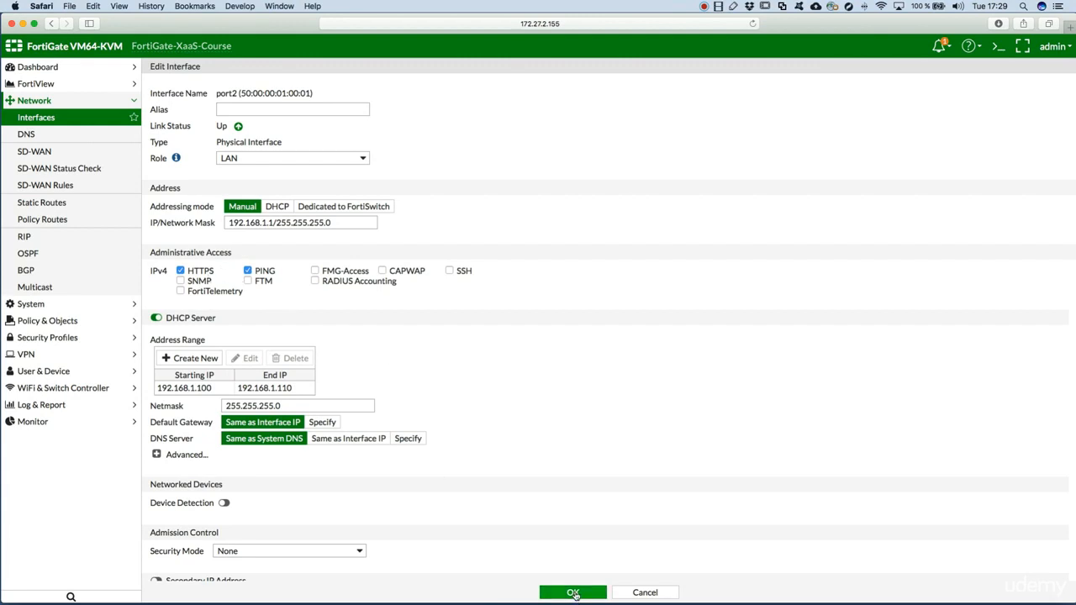
{"action": "left_click", "coordinate": [572, 593]}
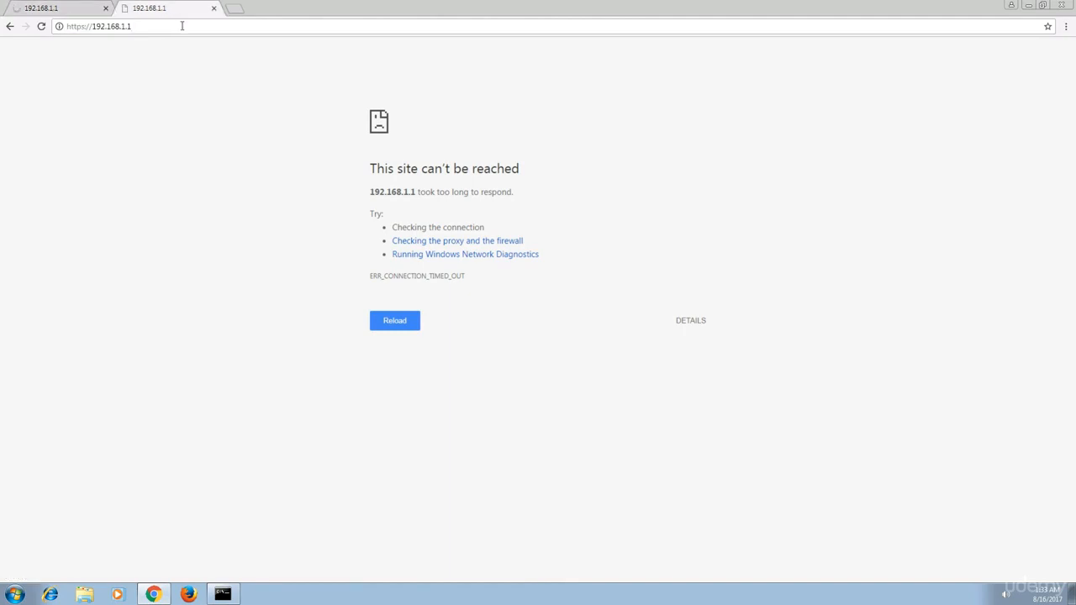
{"action": "left_click", "coordinate": [42, 8]}
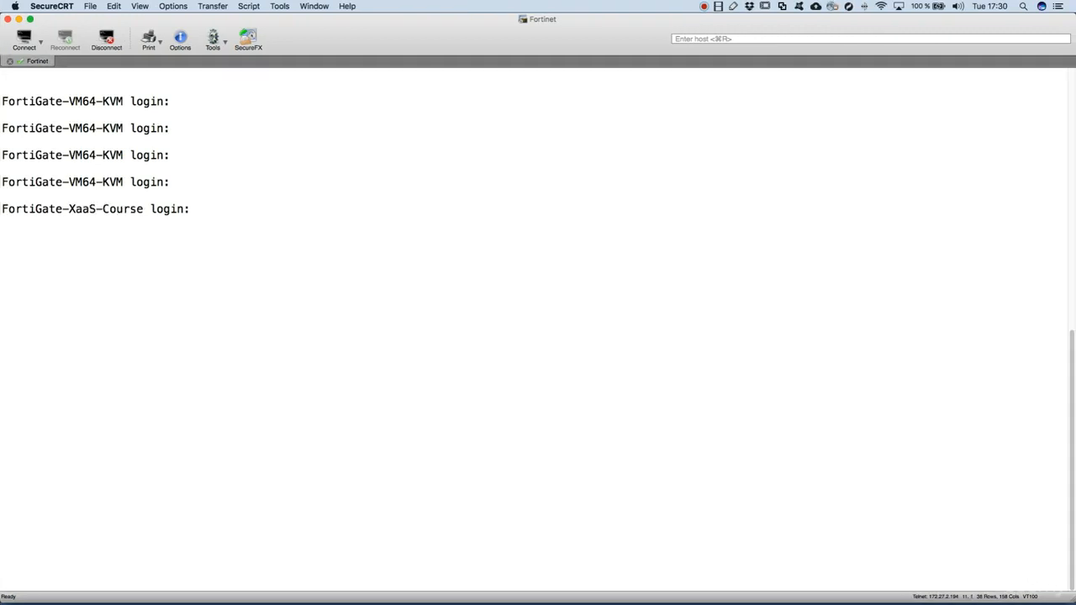
Log in to the FortiGate console as admin to view the interface configuration.
{"action": "type", "text": "admin"}
{"action": "type", "text": "sh sys interface"}
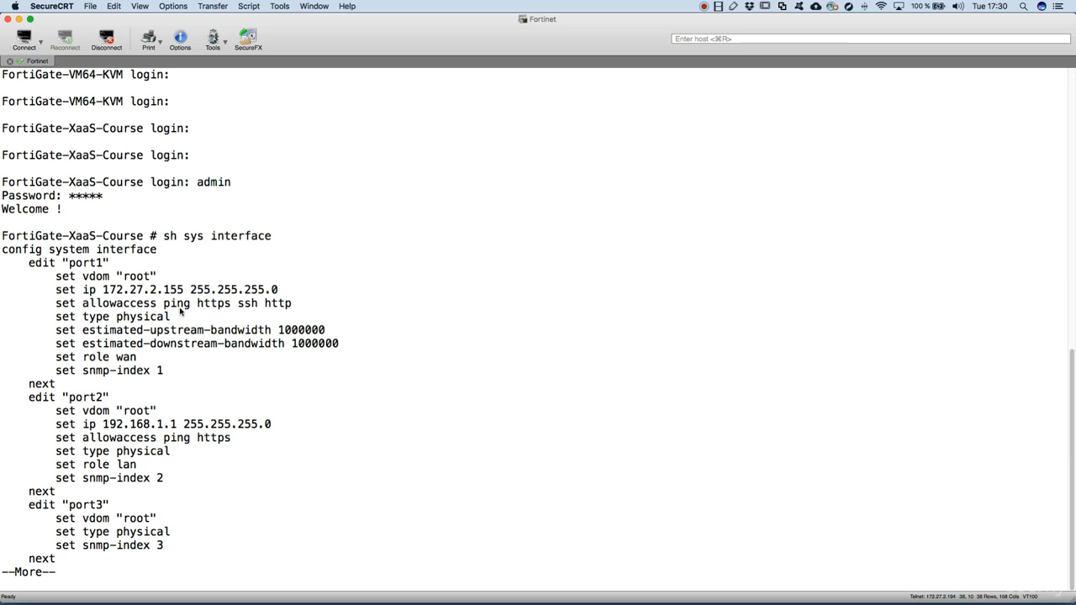
{"action": "mouse_move", "coordinate": [249, 311]}
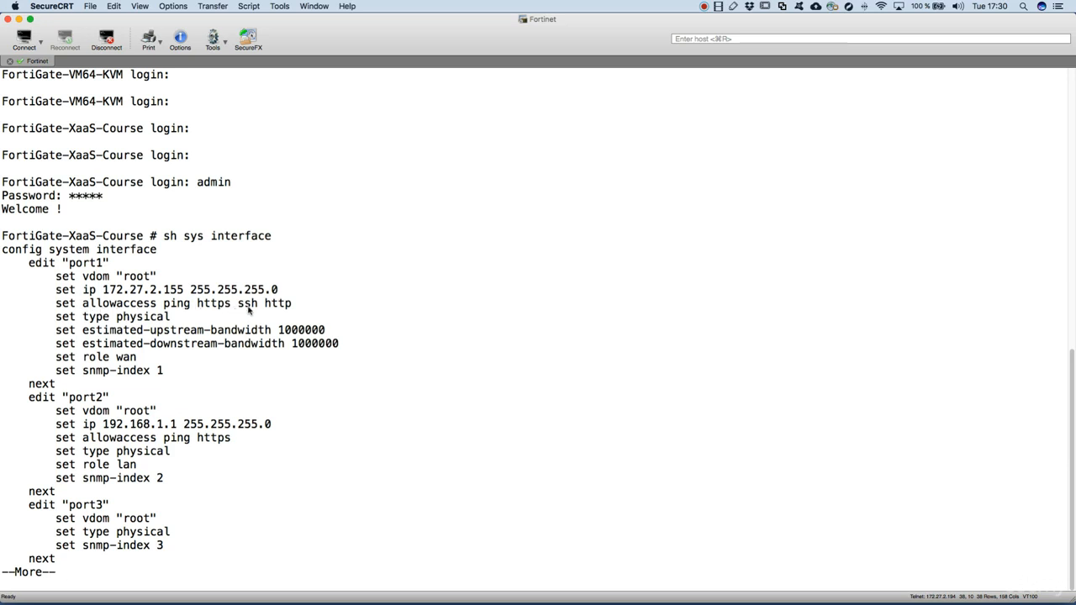
{"action": "mouse_move", "coordinate": [219, 432]}
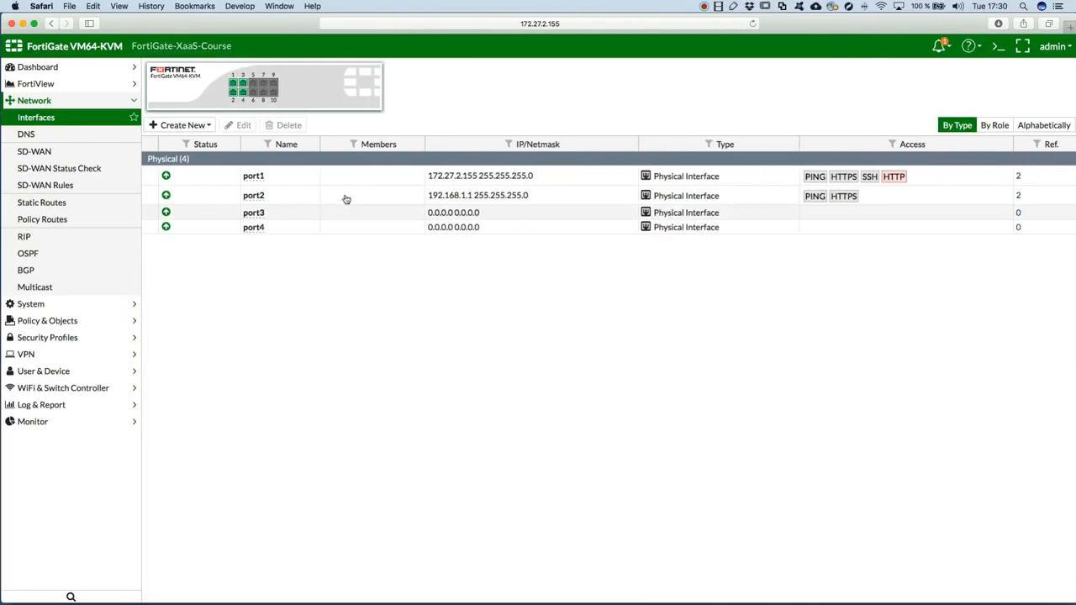
Reload the Interfaces list to confirm port2 allows only PING and HTTPS.
{"action": "left_click", "coordinate": [35, 117]}
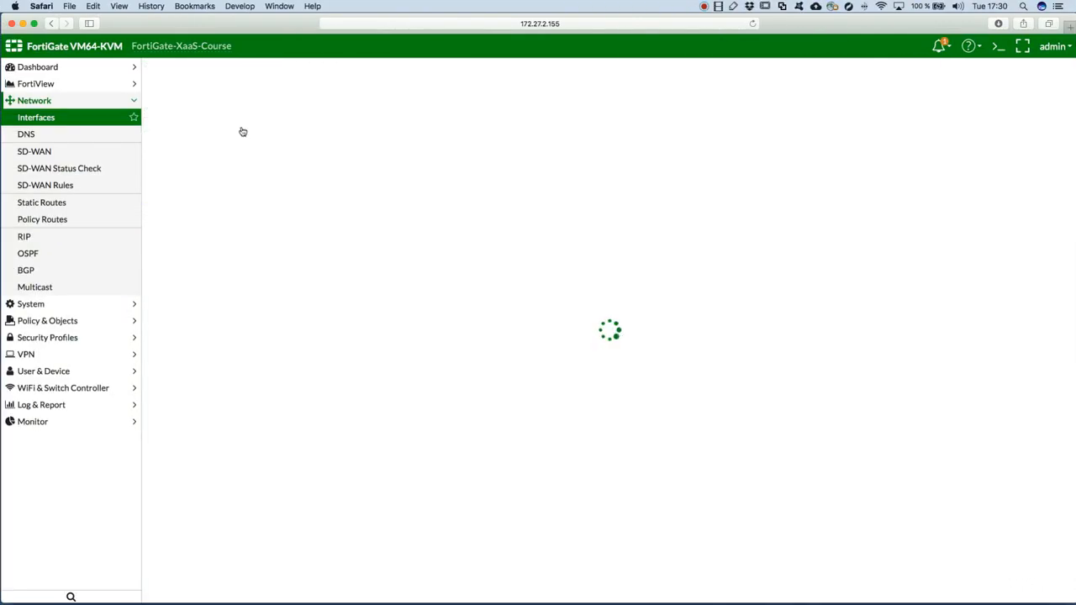
{"action": "mouse_move", "coordinate": [284, 288]}
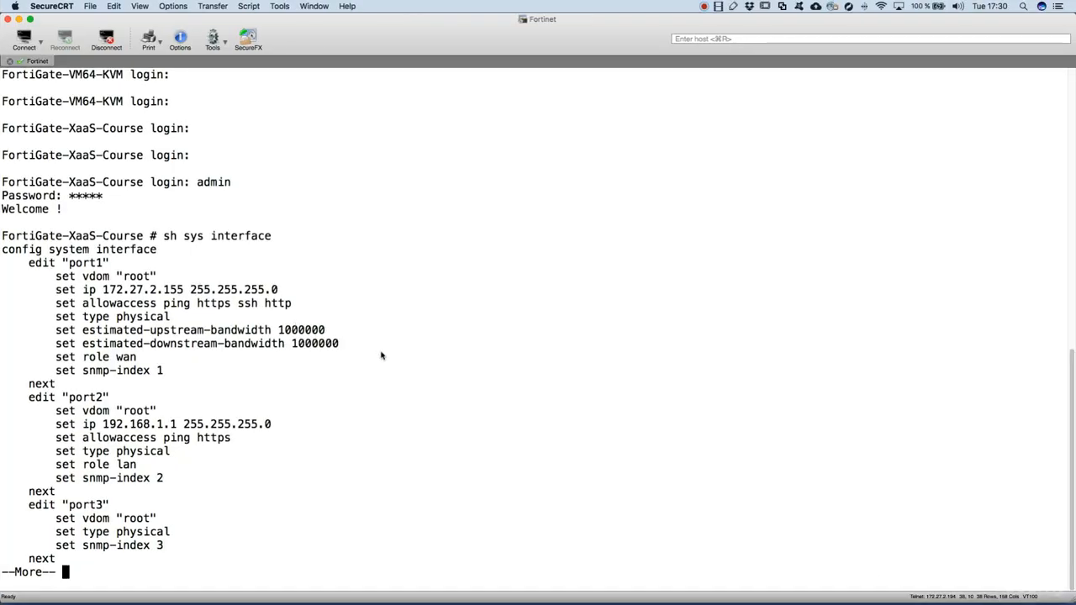
Edit port2 under config system interface, append http to allowaccess, and end to save.
{"action": "key", "text": "space"}
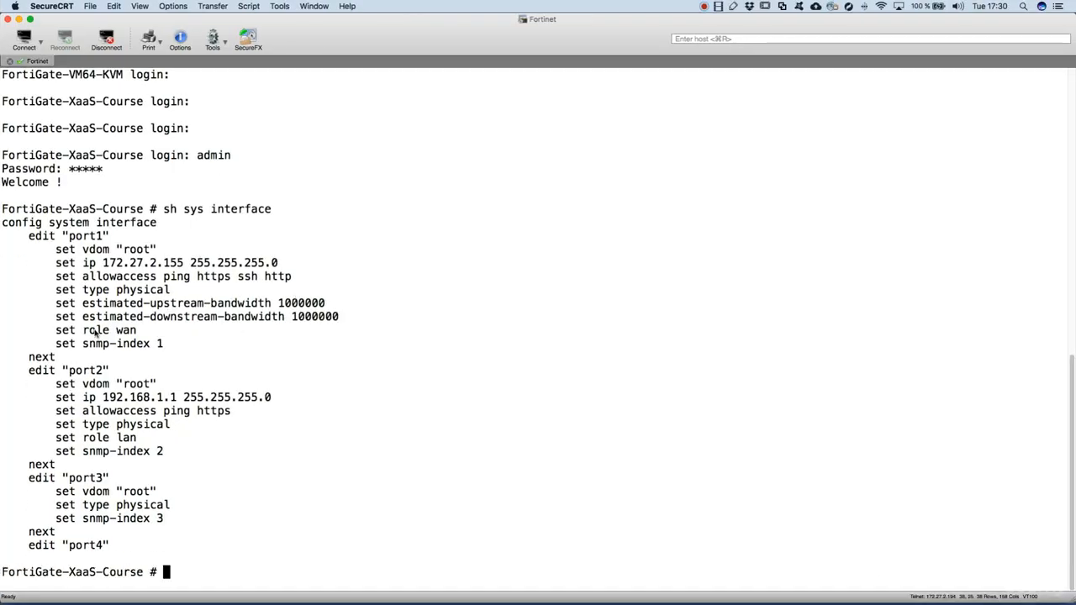
{"action": "mouse_move", "coordinate": [168, 292]}
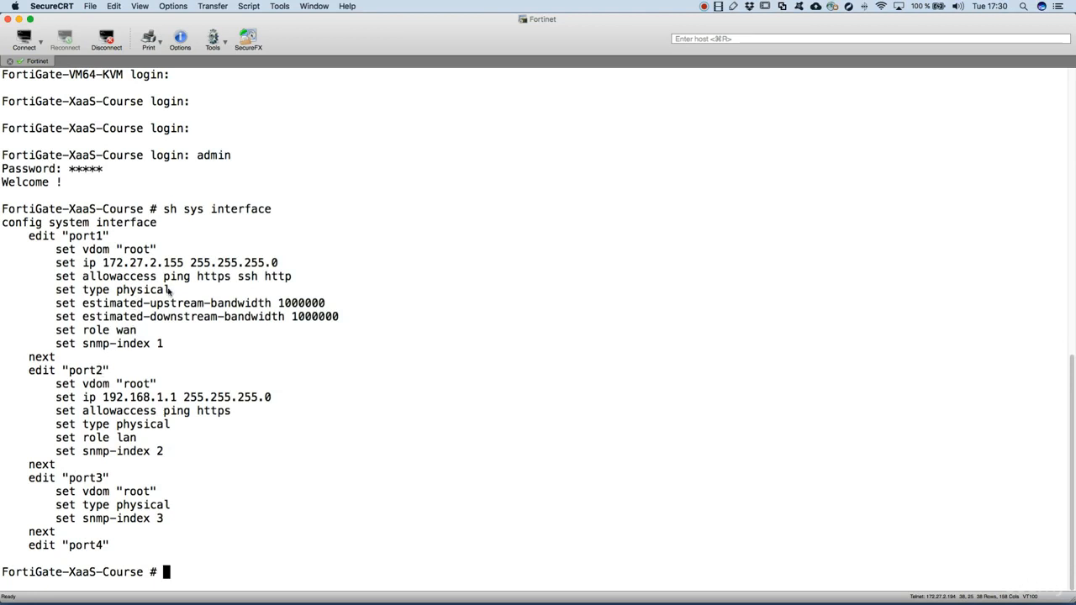
{"action": "double_click", "coordinate": [281, 276]}
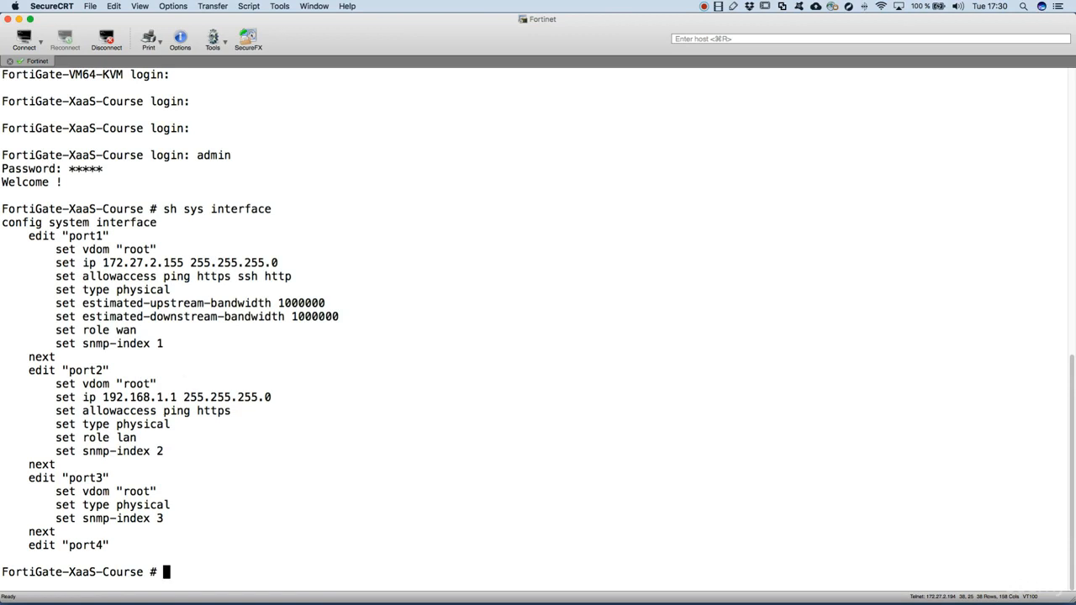
{"action": "type", "text": "config system interface"}
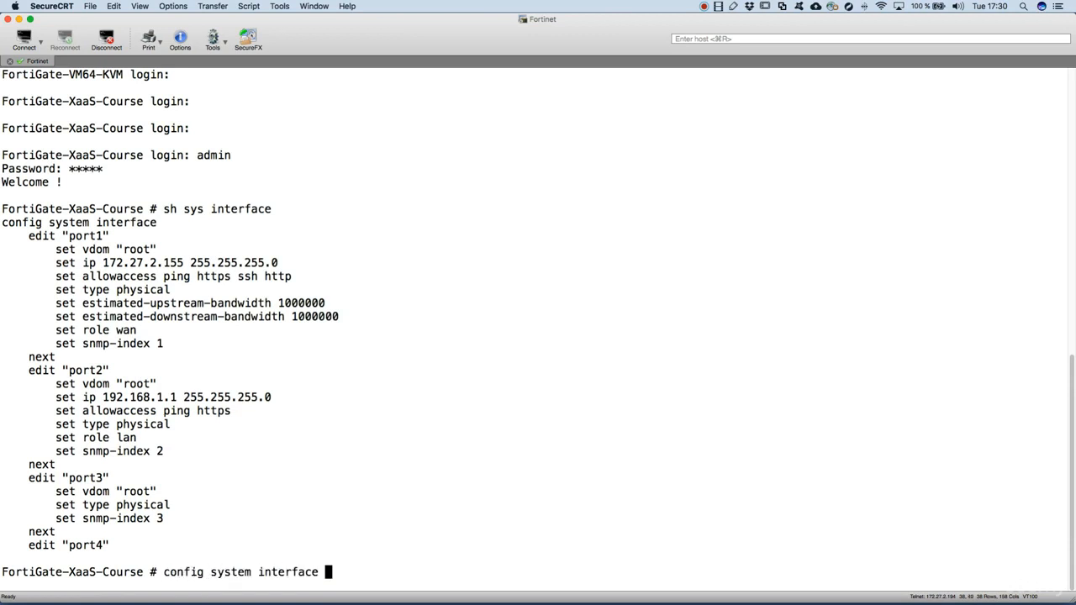
{"action": "type", "text": "edit"}
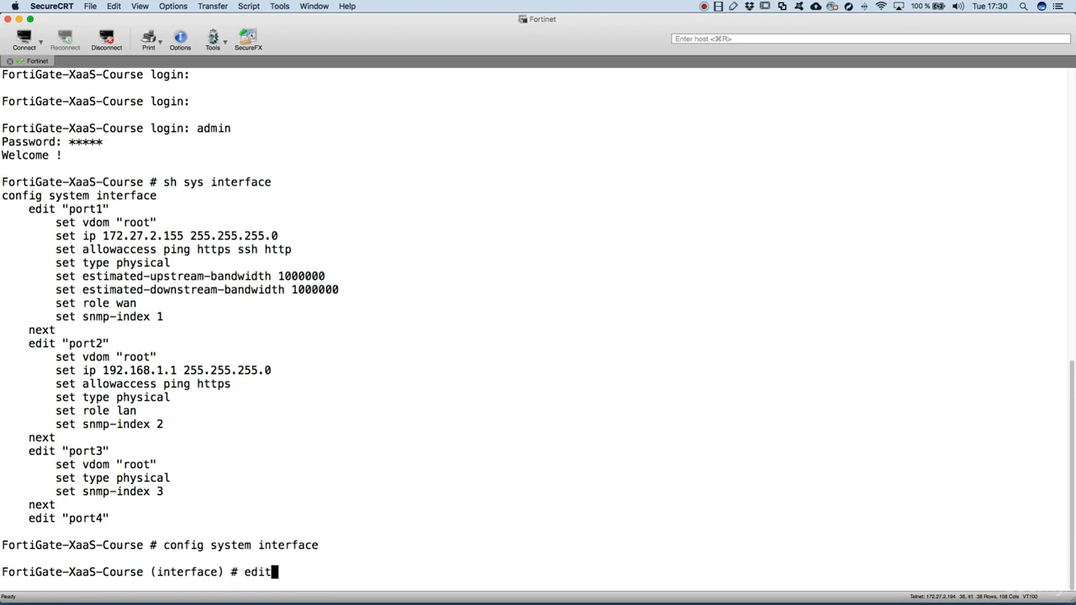
{"action": "type", "text": "port2"}
{"action": "type", "text": "a"}
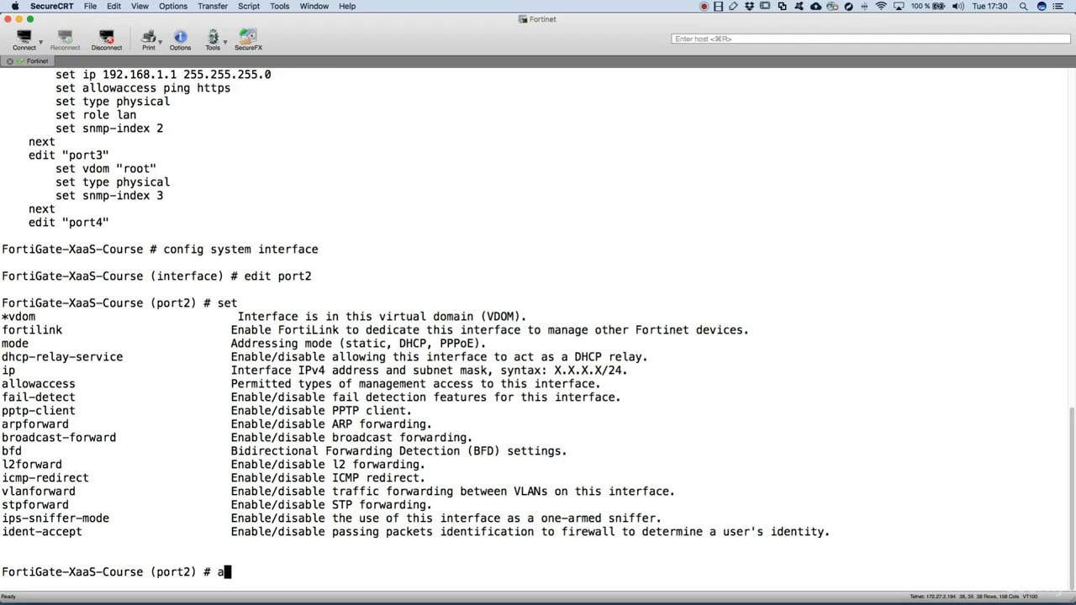
{"action": "type", "text": "ppend allowaccess"}
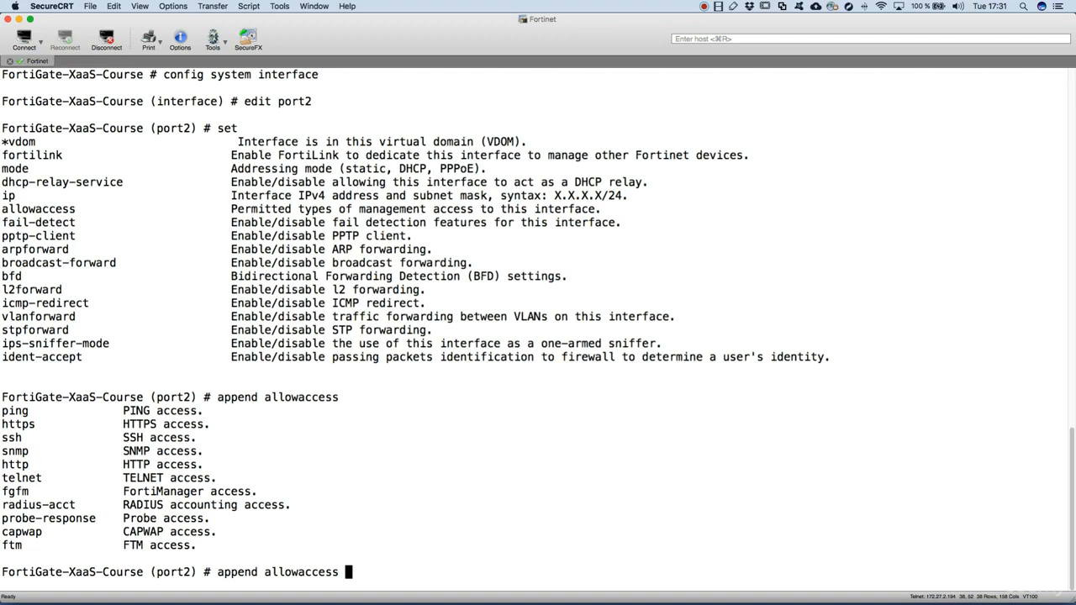
{"action": "type", "text": "http"}
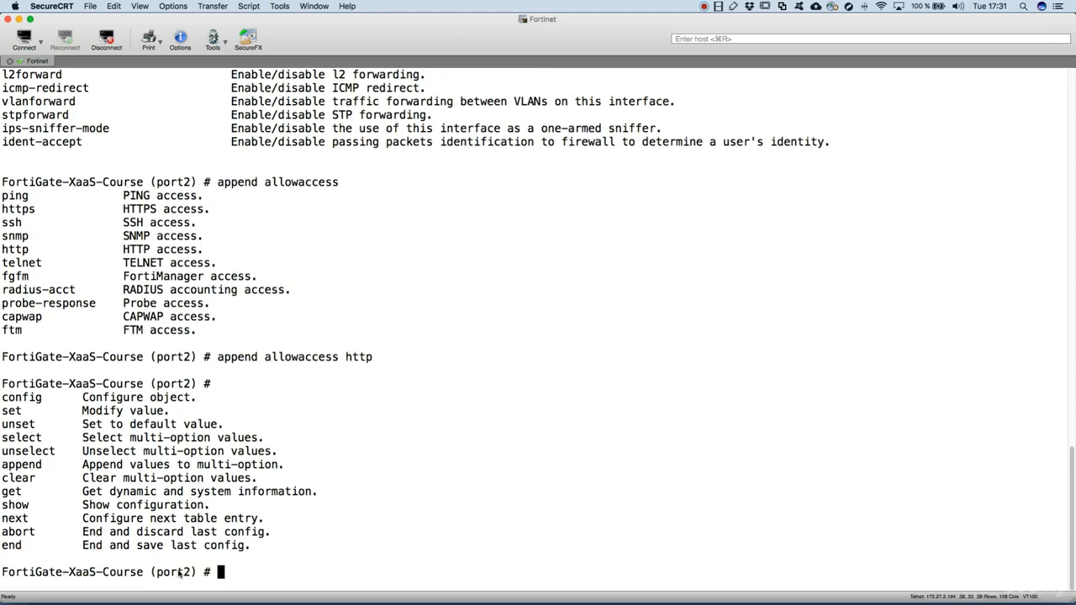
{"action": "double_click", "coordinate": [173, 571]}
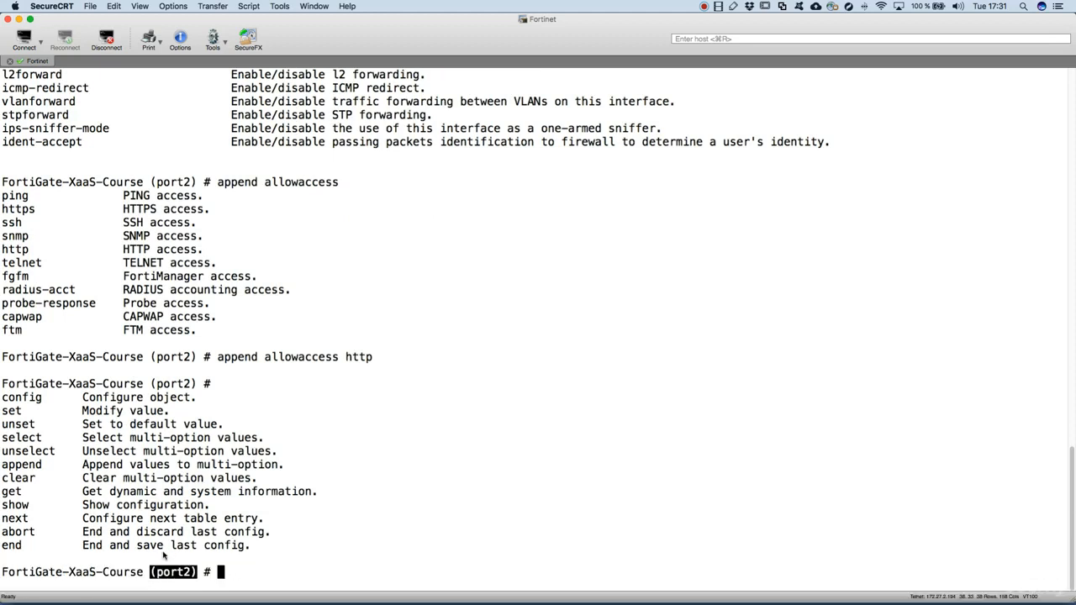
{"action": "mouse_move", "coordinate": [263, 561]}
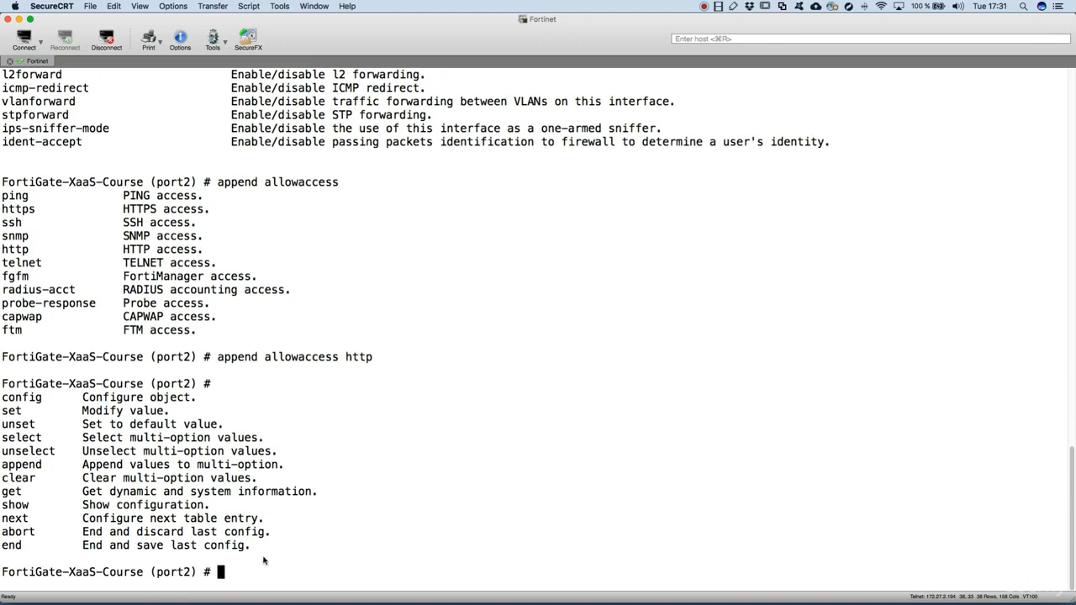
{"action": "type", "text": "end"}
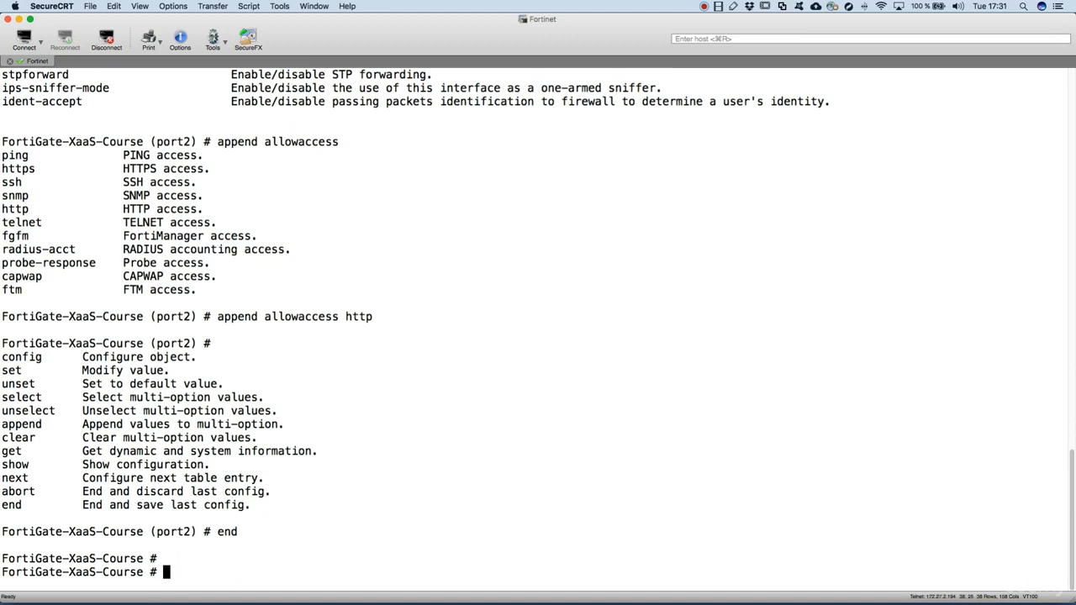
{"action": "key", "text": "enter"}
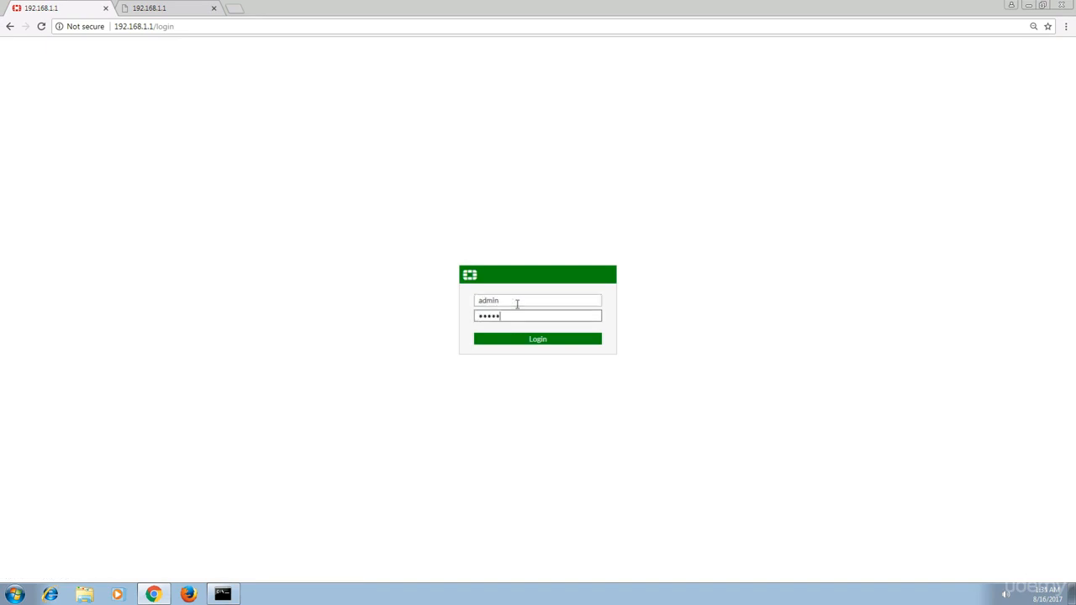
Log in as admin at 192.168.1.1 and save the credentials in Chrome.
{"action": "left_click", "coordinate": [538, 339]}
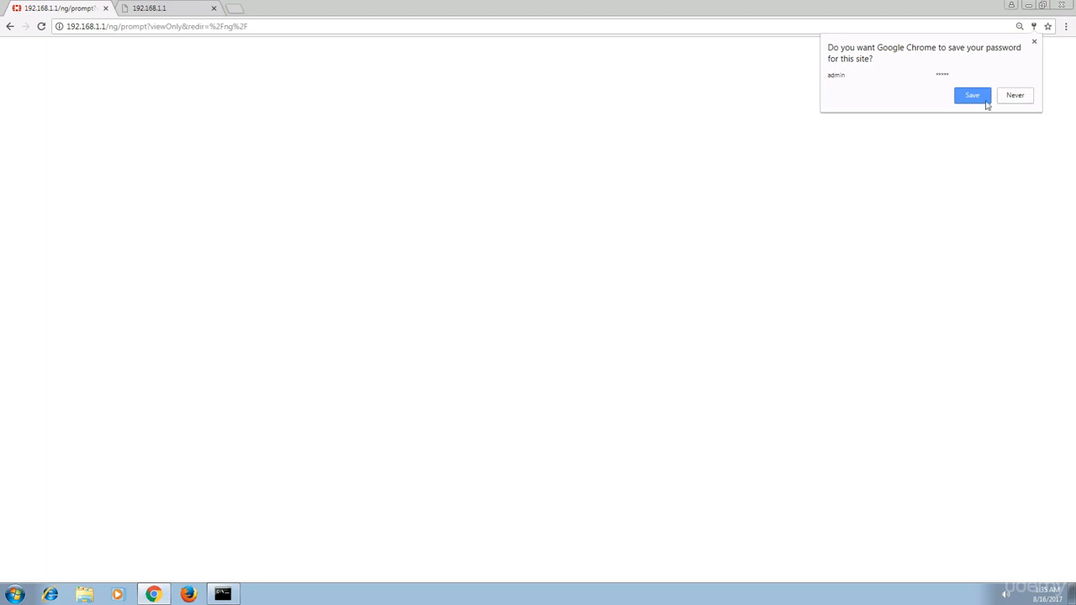
{"action": "left_click", "coordinate": [973, 95]}
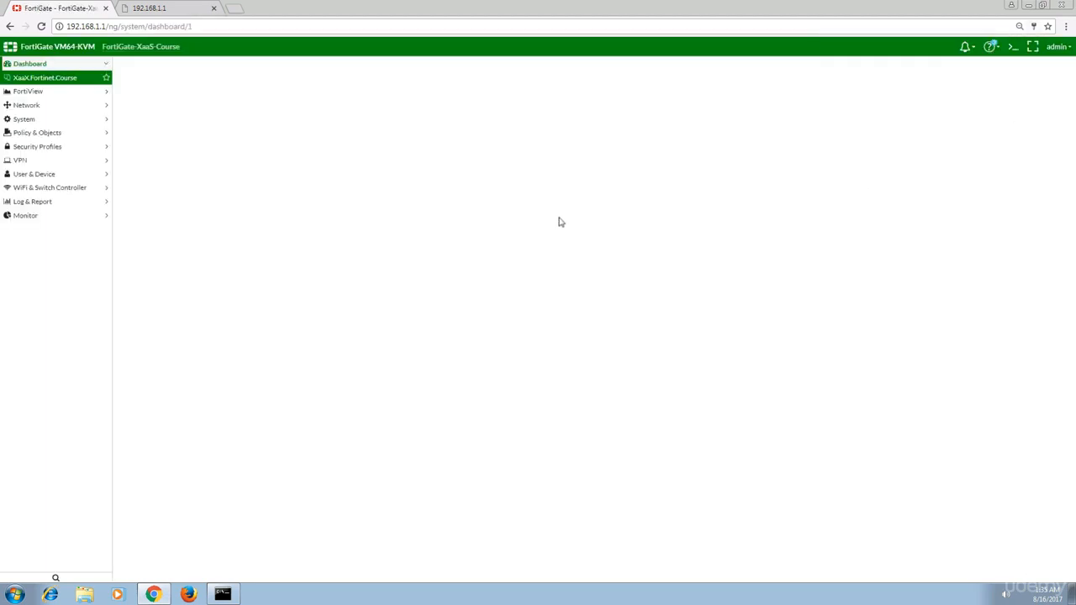